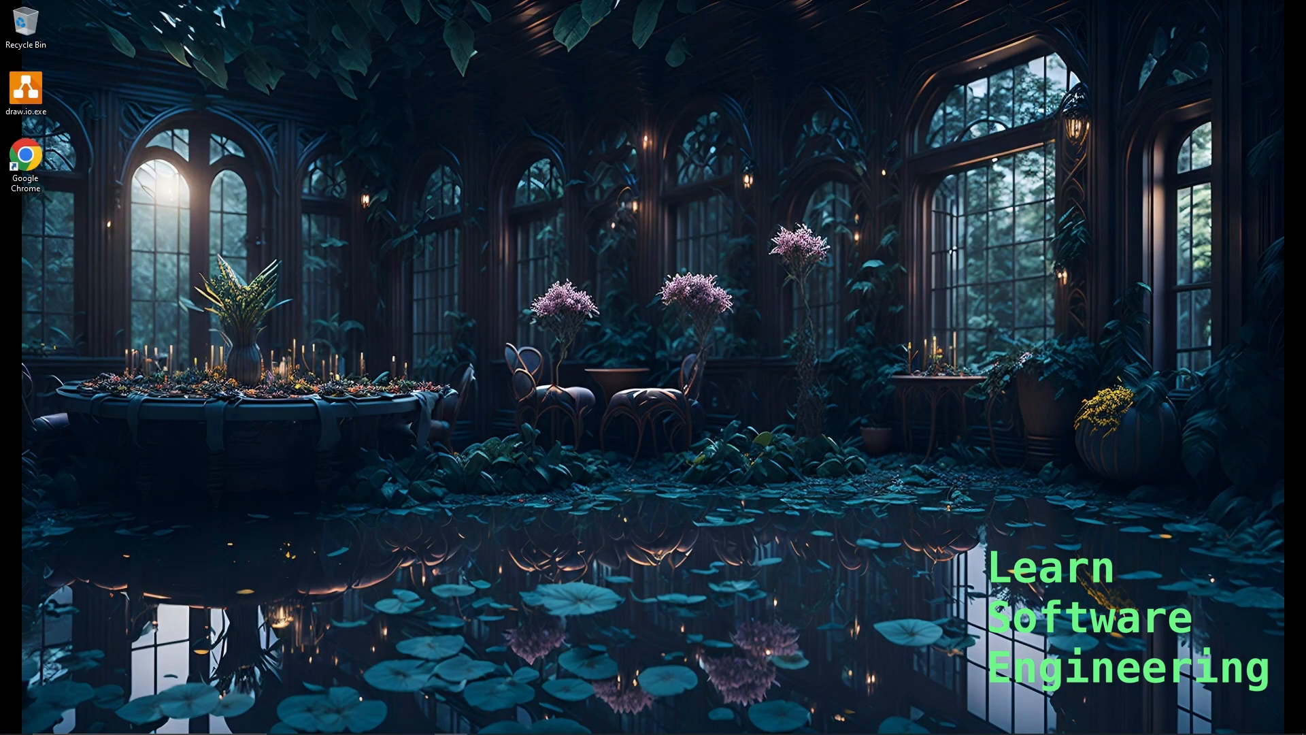
- Launch Chrome and search Google for "vscode"
click(24, 158)
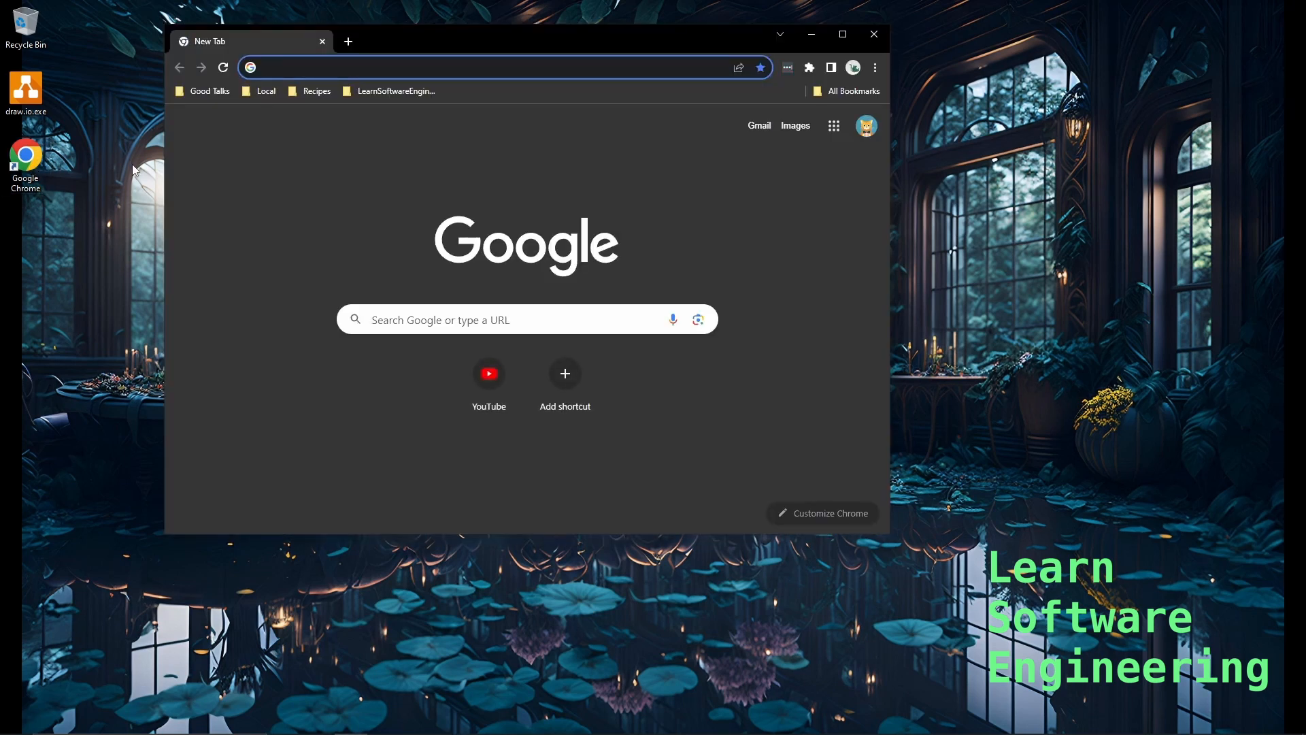
text(vscode&oq=vscode&gs_lcrp=EgZjaHJvbWUqCwgAEEUYJxg7GIoFMgsIABBFGCc...)
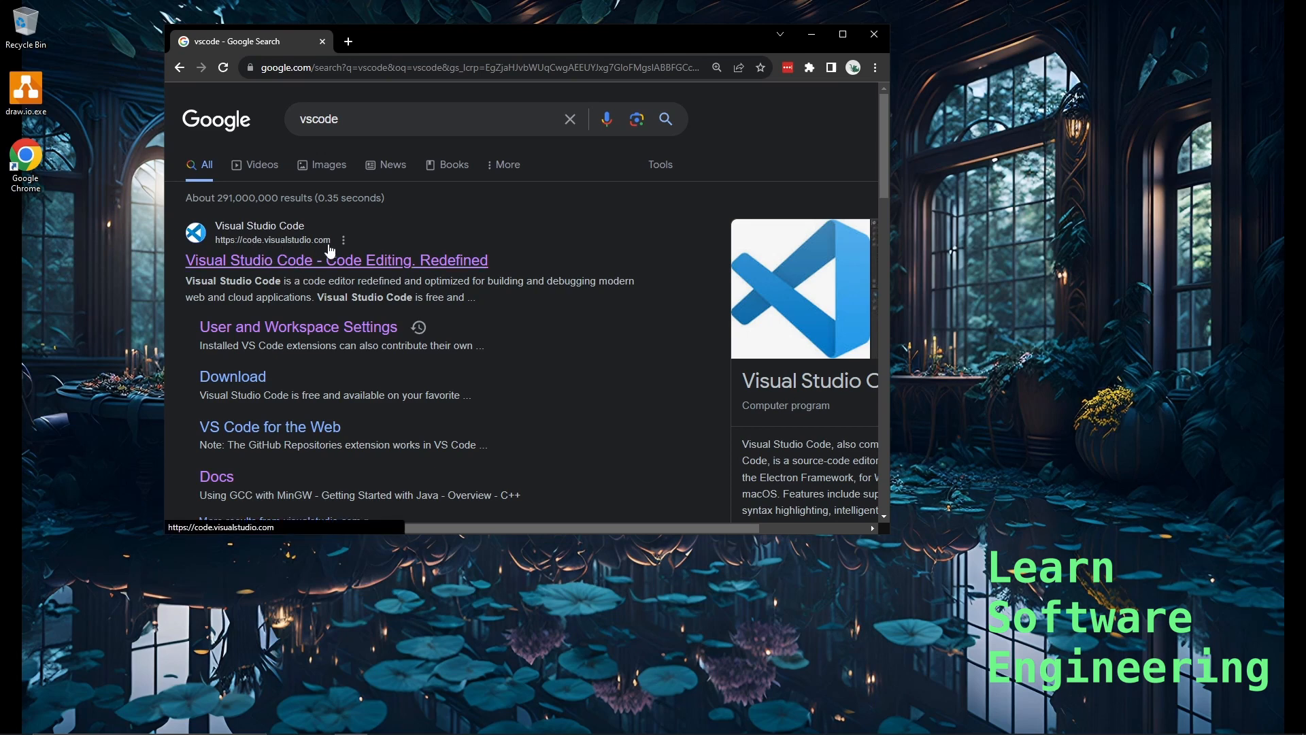
- Go from the VS Code site into Docs, C++ section, GCC on Windows tutorial (Using GCC with MinGW)
click(336, 260)
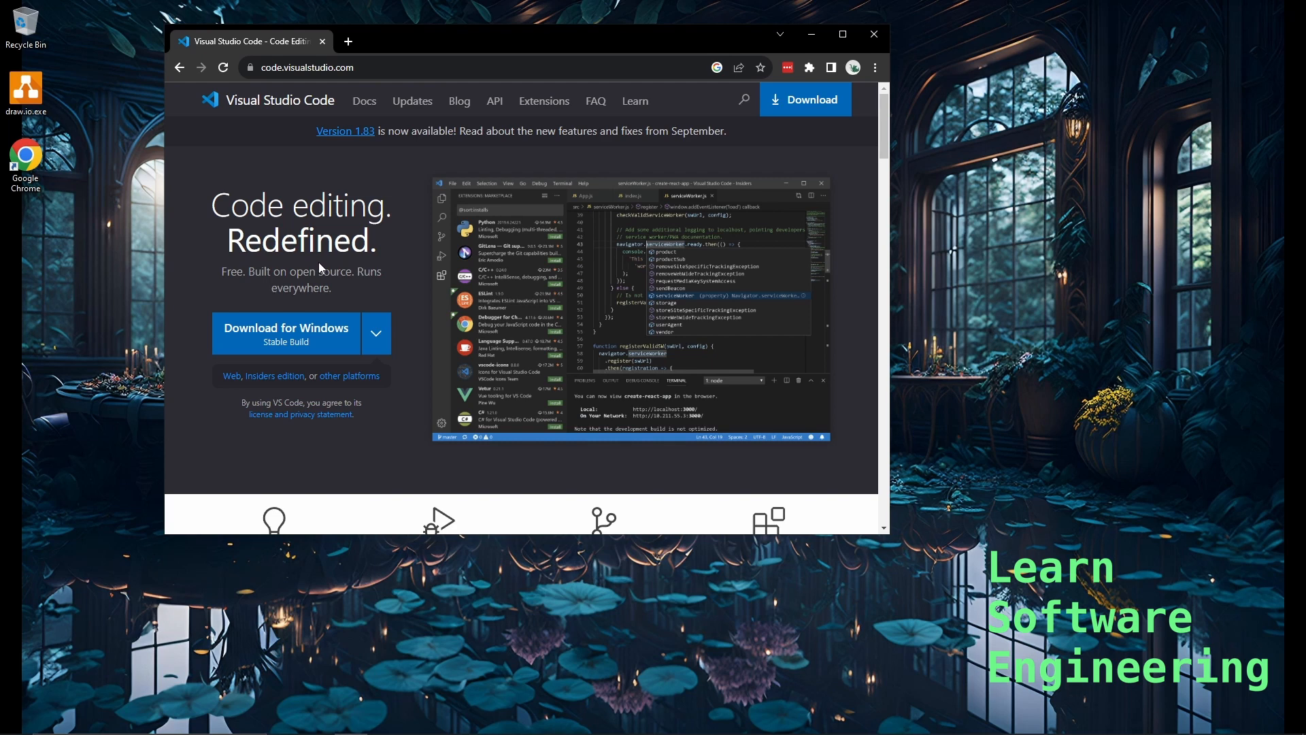
mouse_move(324, 221)
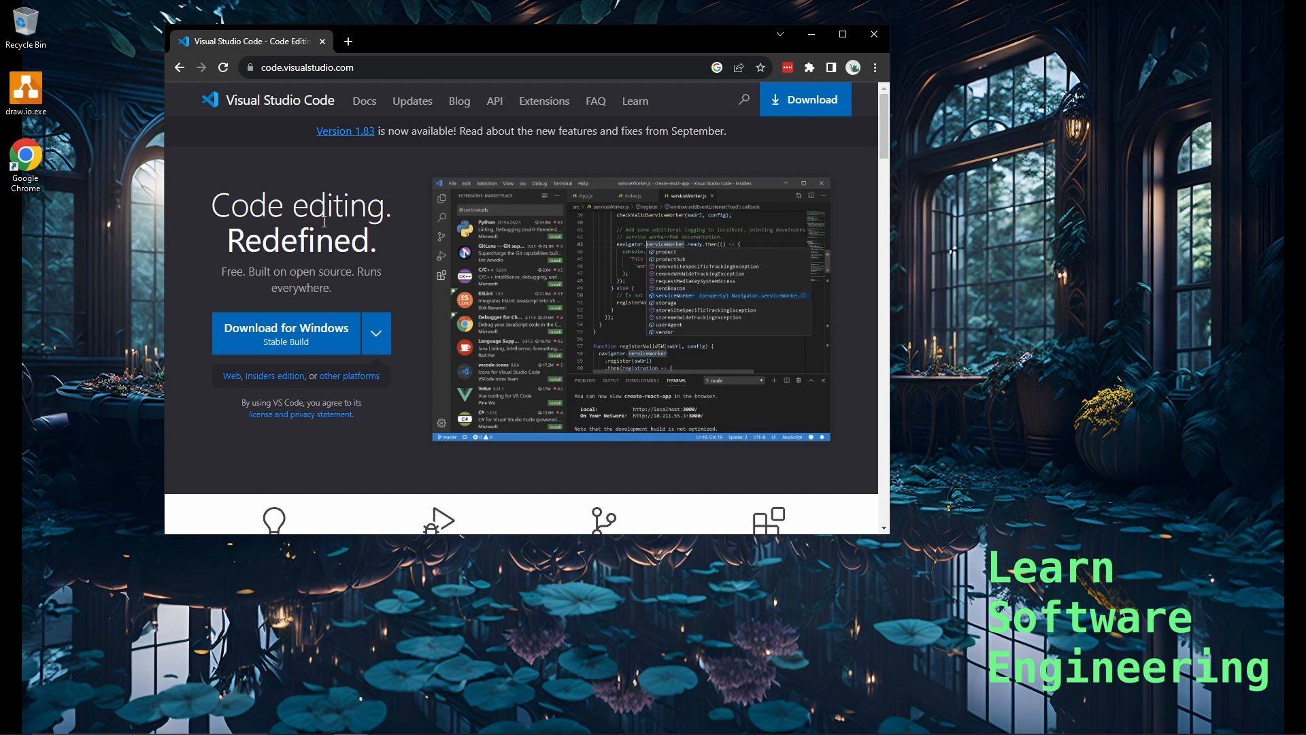
click(365, 101)
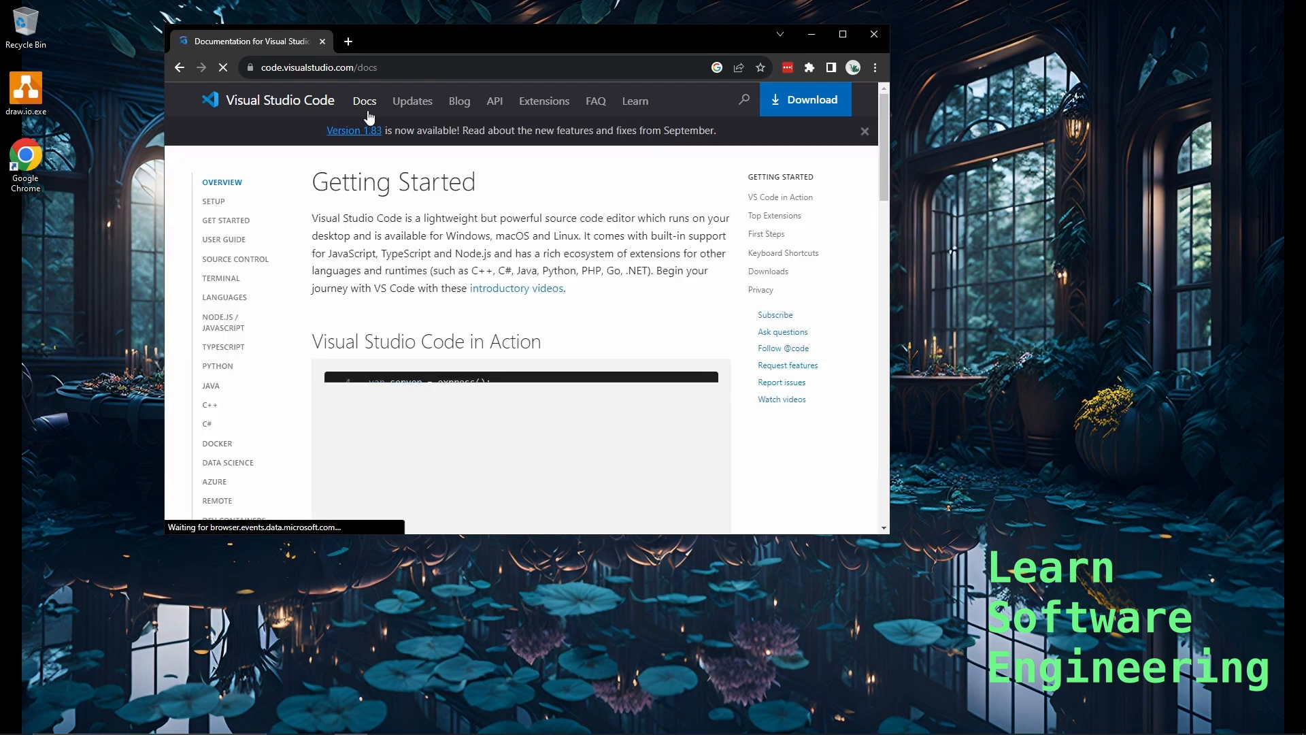
click(209, 406)
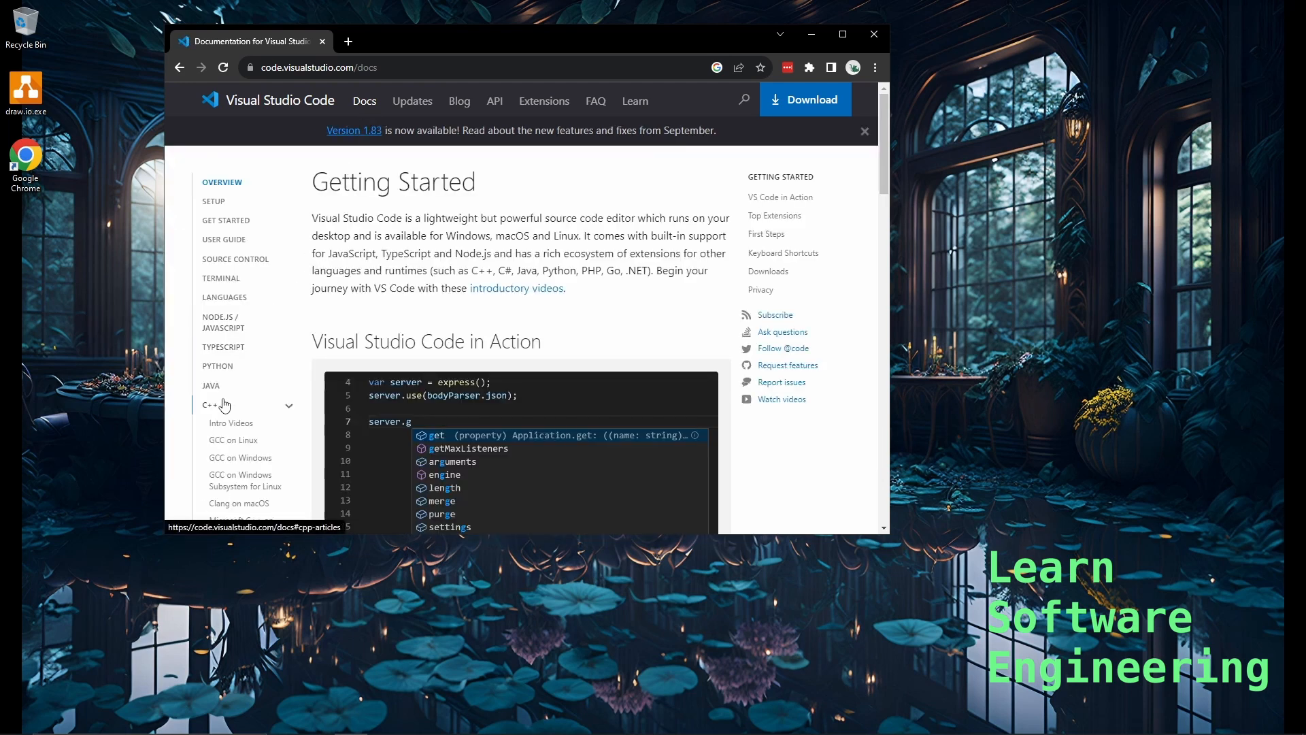
scroll(down, 3)
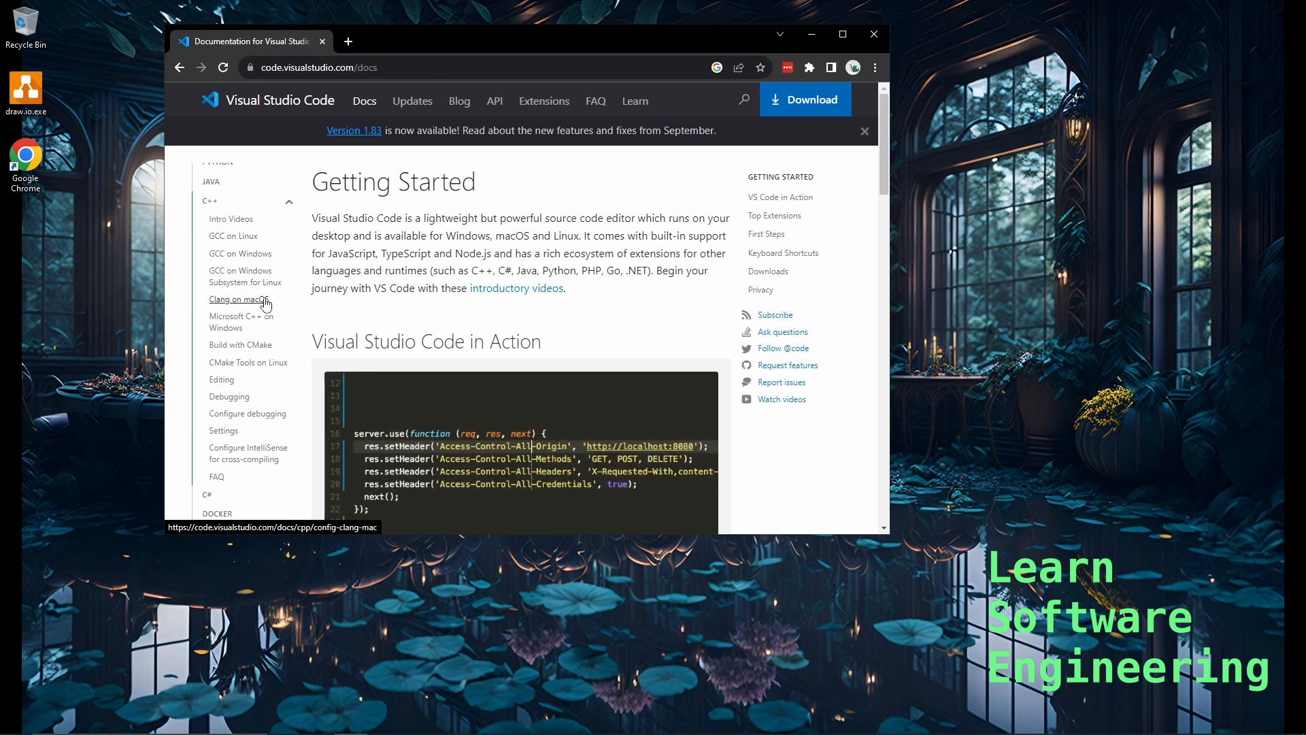
click(240, 299)
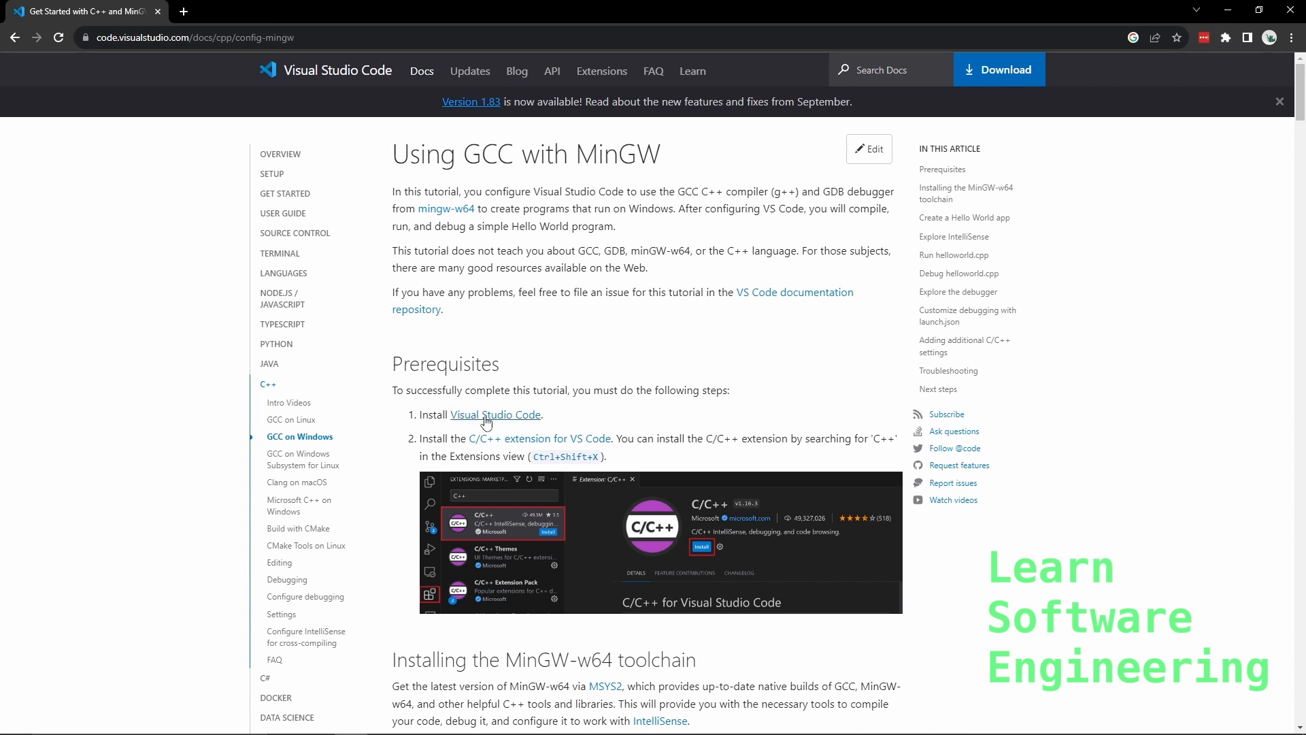
mouse_move(875, 274)
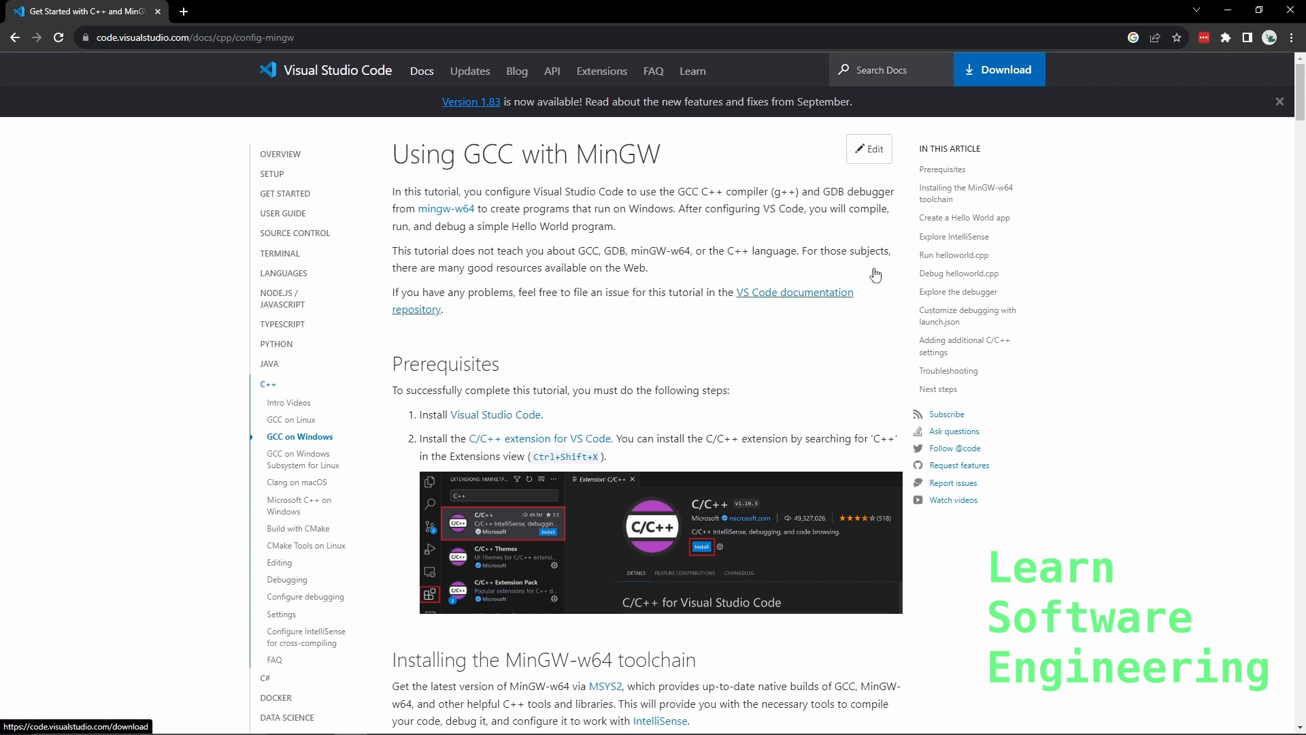
- Download the Windows VS Code installer (VSCodeUserSetup-x64-1.83.1.exe) from the Download page
click(998, 70)
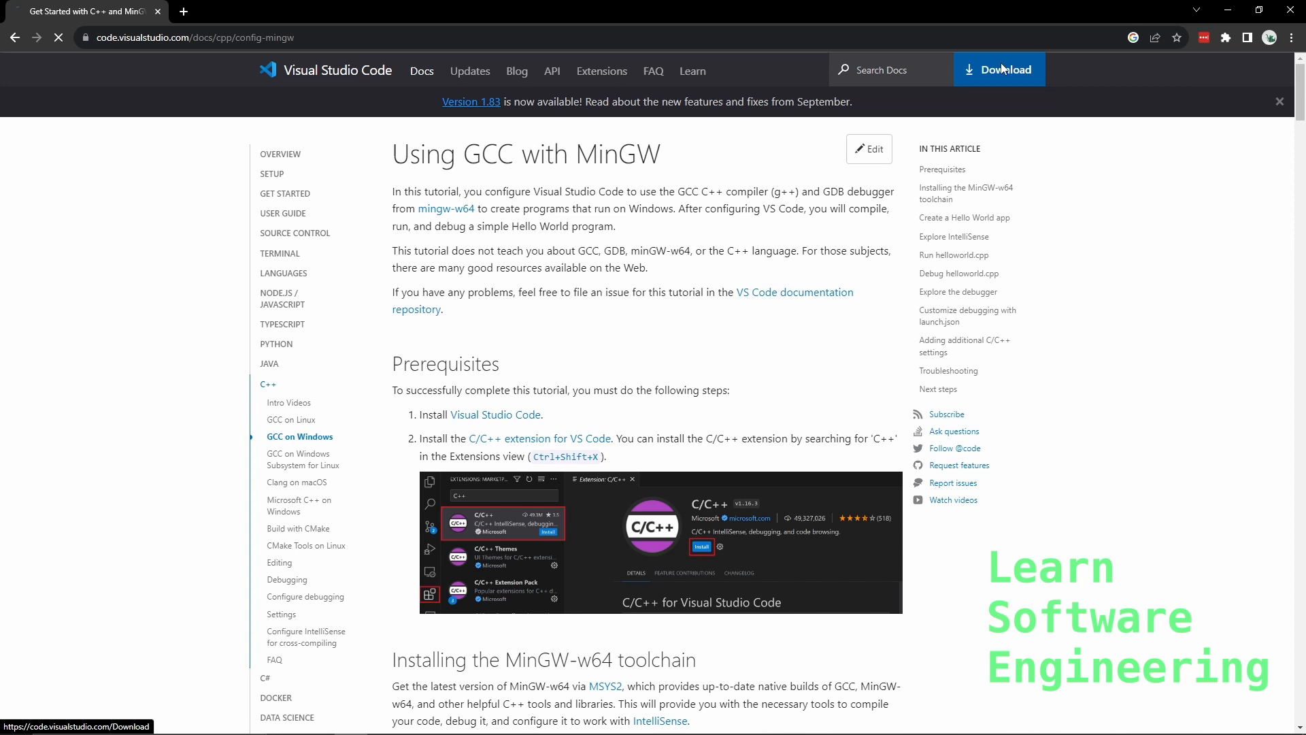
click(999, 70)
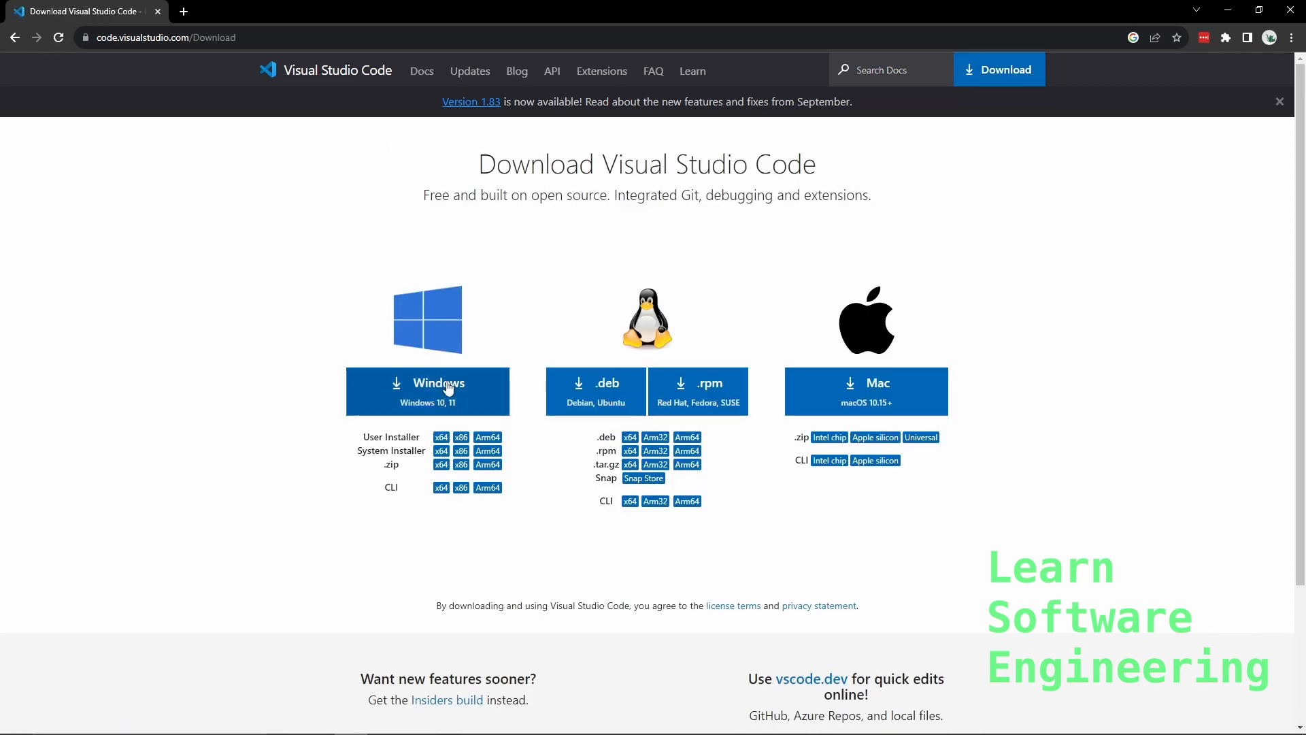
click(427, 388)
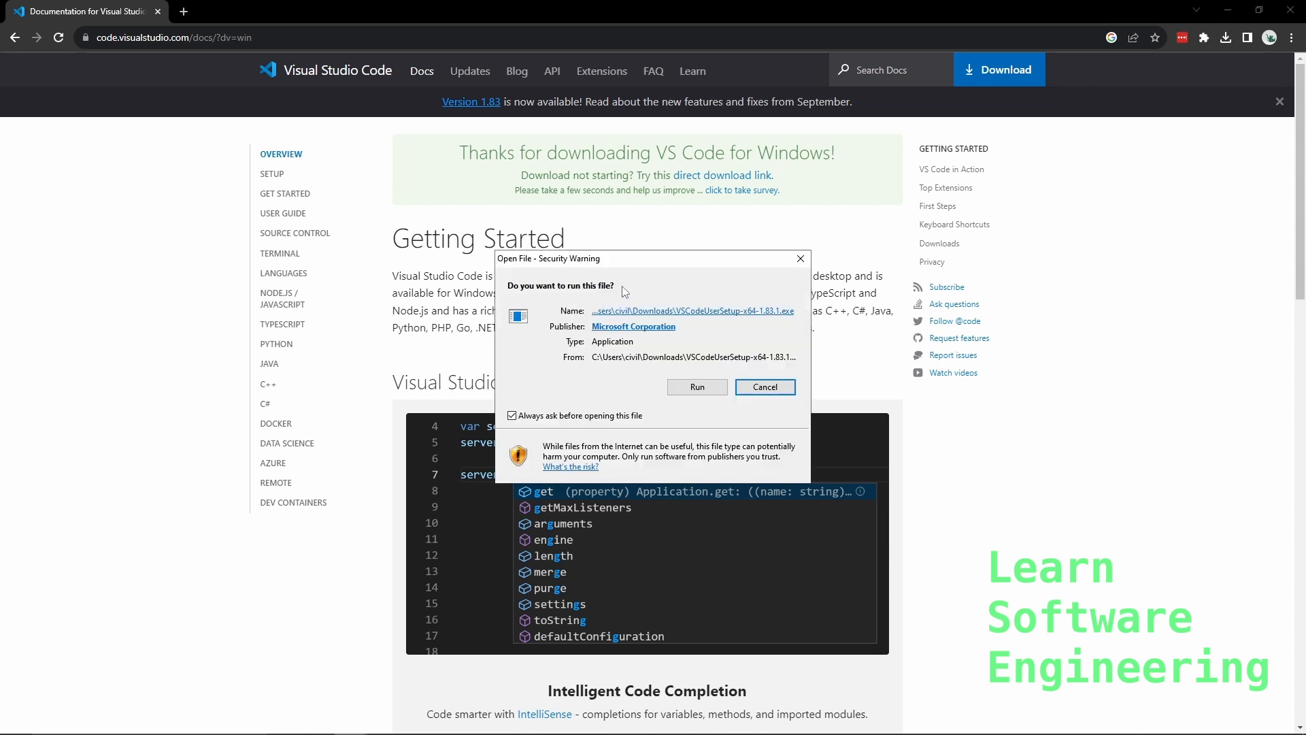
- Run the installer, accept the licence, keep default location, Start Menu folder and tasks, then finish with Launch
click(696, 386)
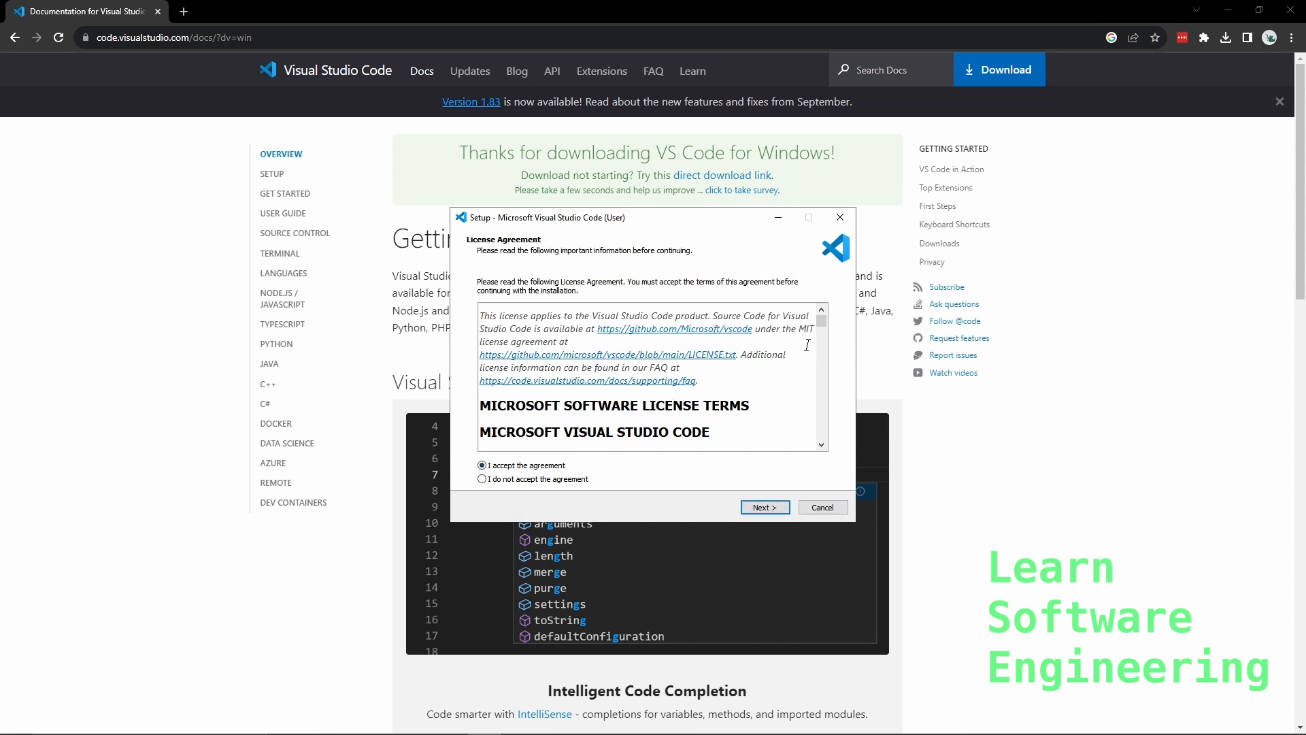
click(763, 507)
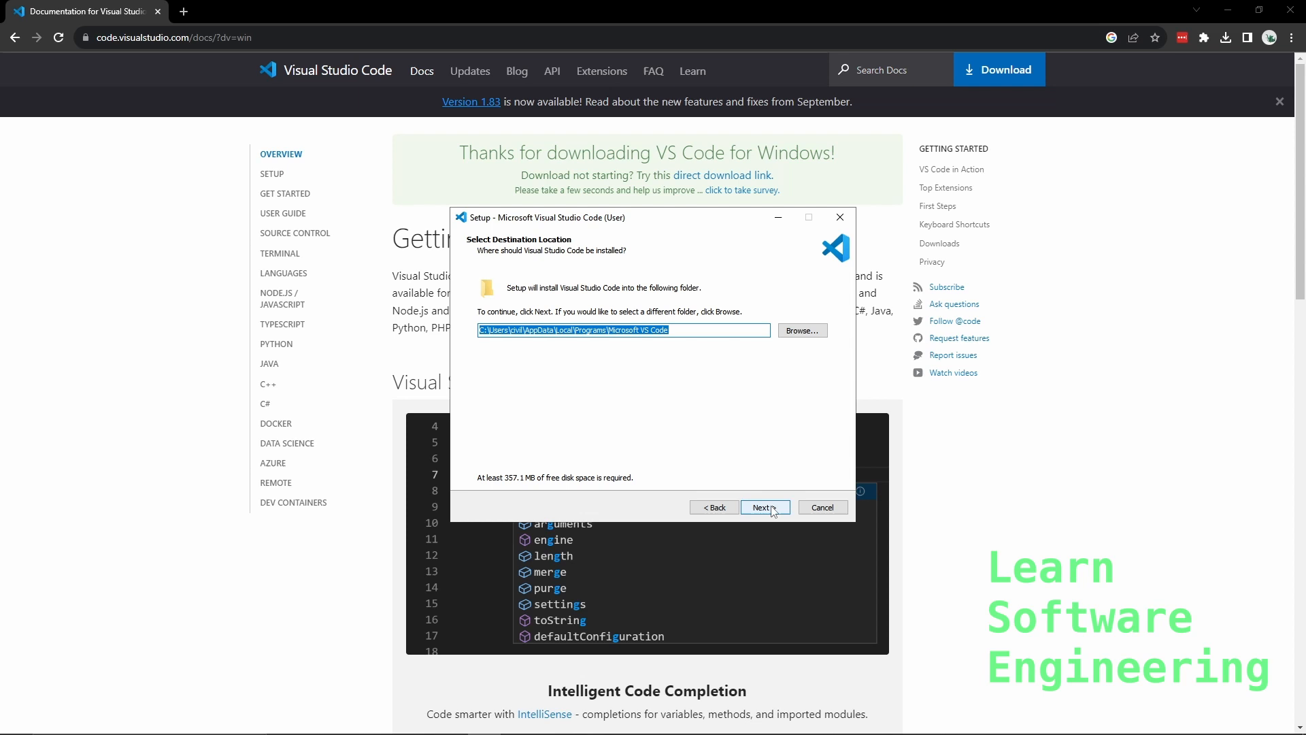
click(763, 507)
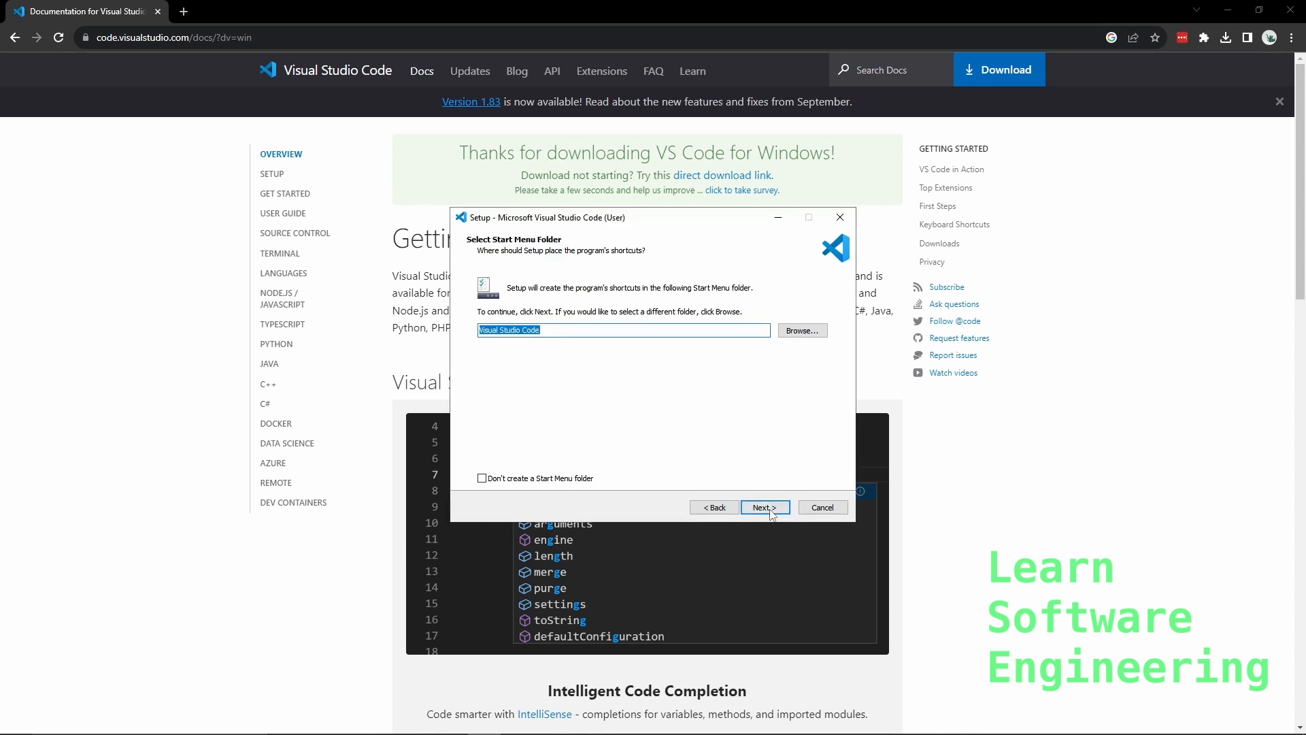
click(763, 506)
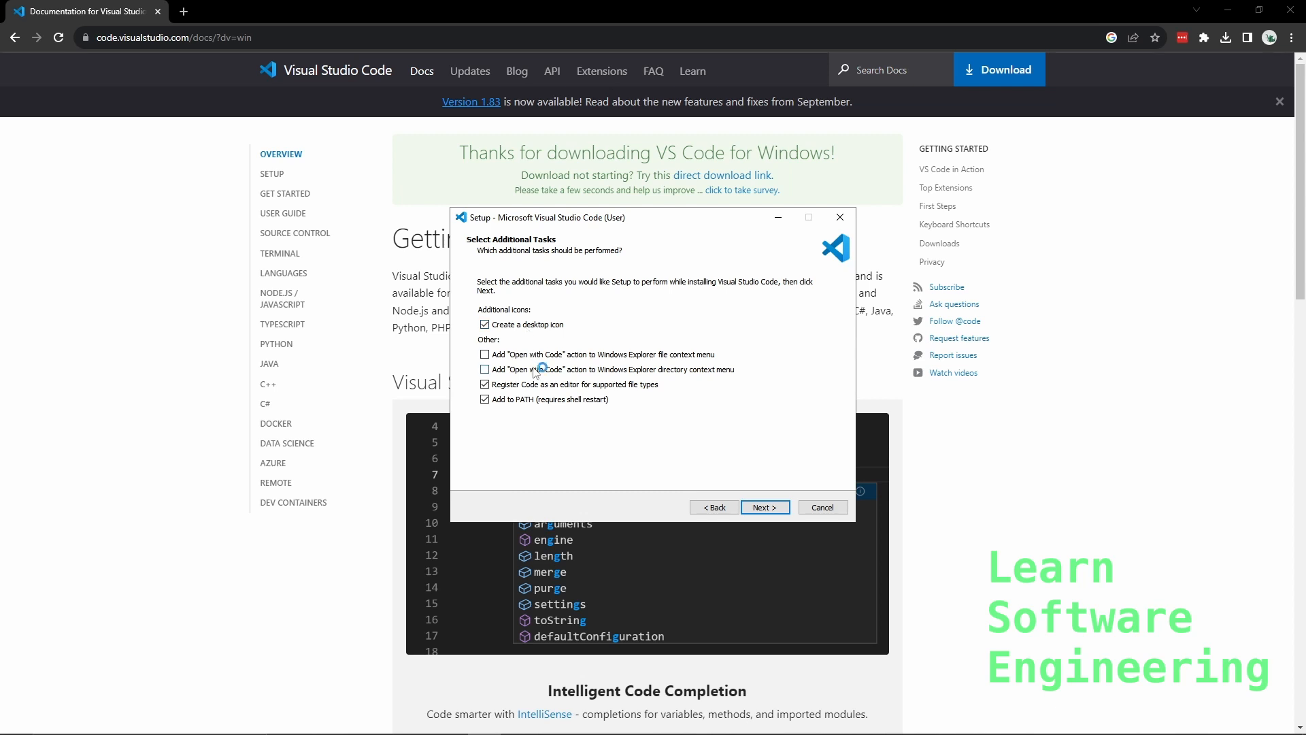
click(763, 508)
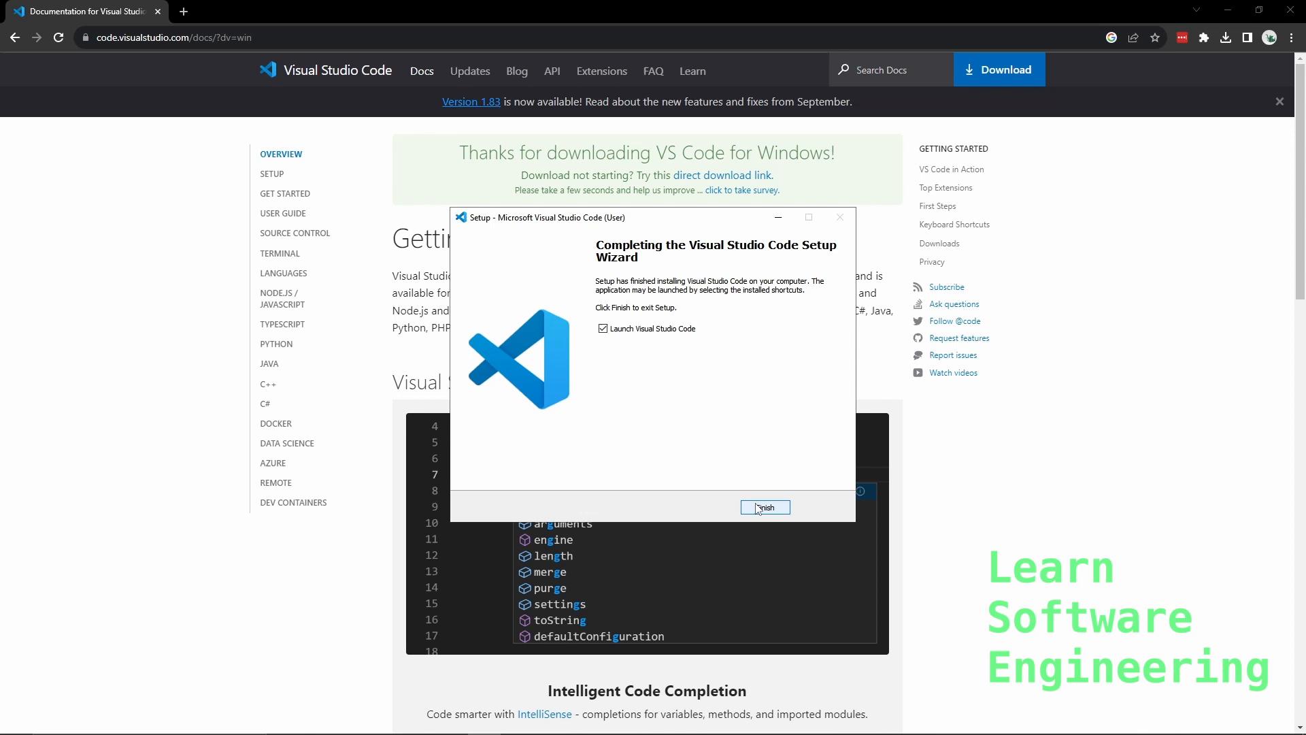
mouse_move(718, 410)
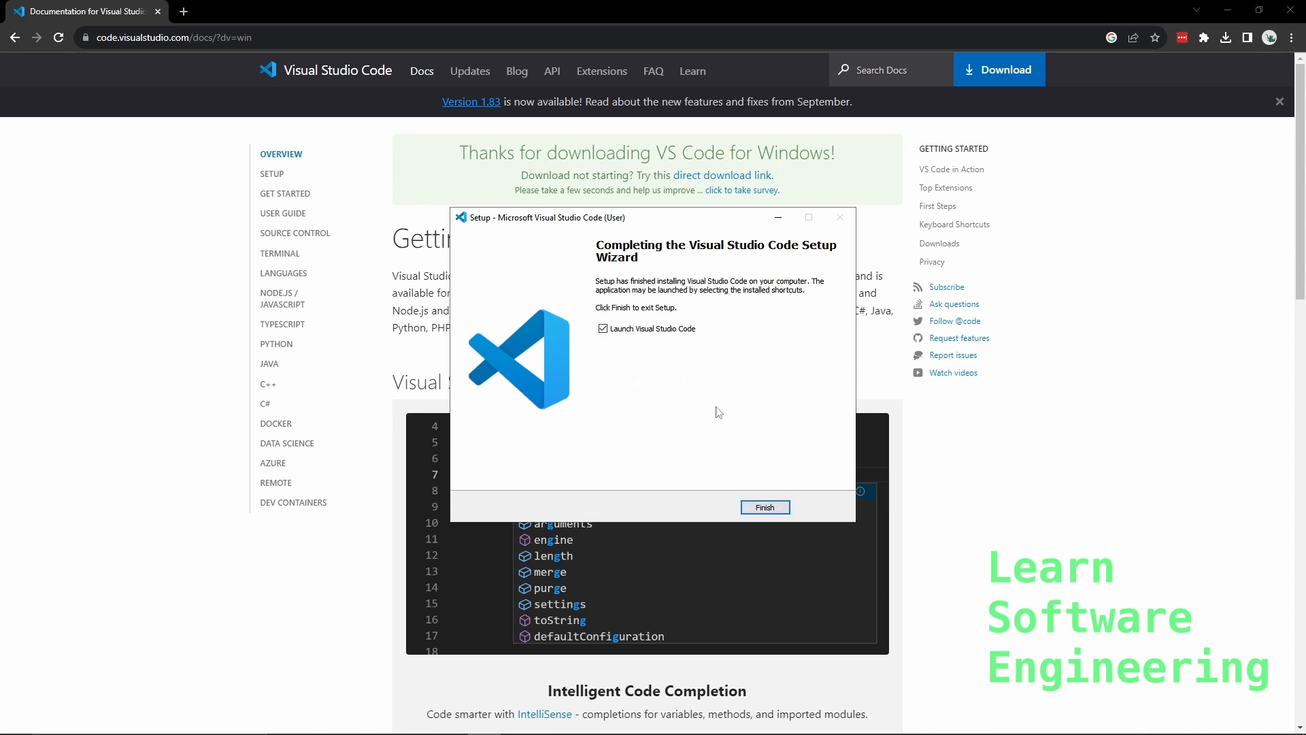
click(763, 508)
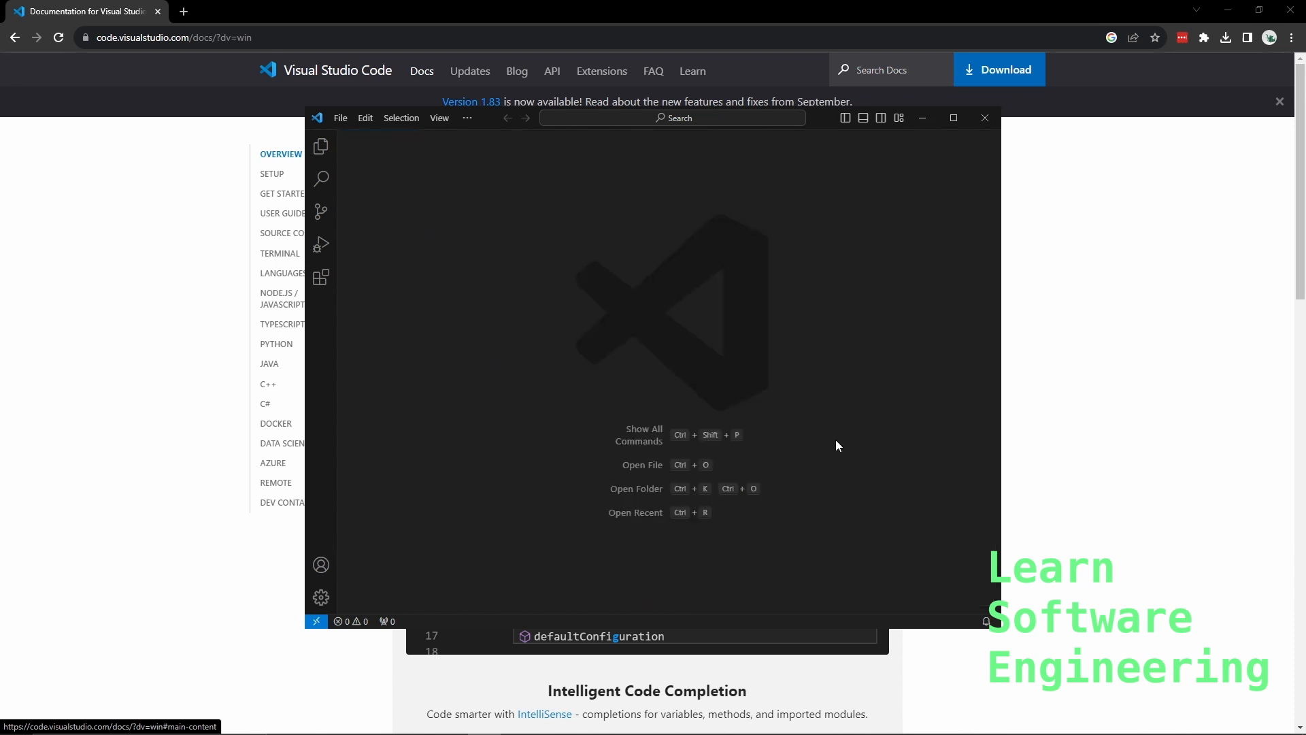
mouse_move(571, 456)
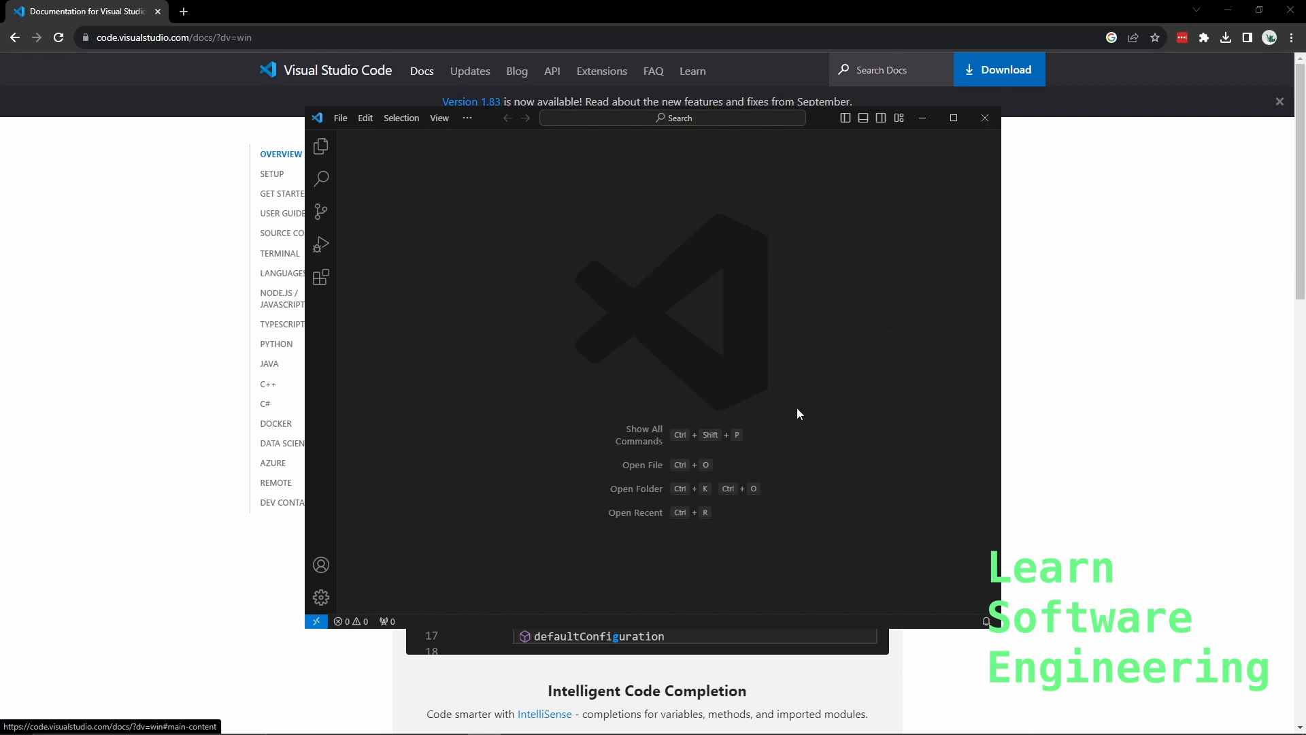
mouse_move(790, 423)
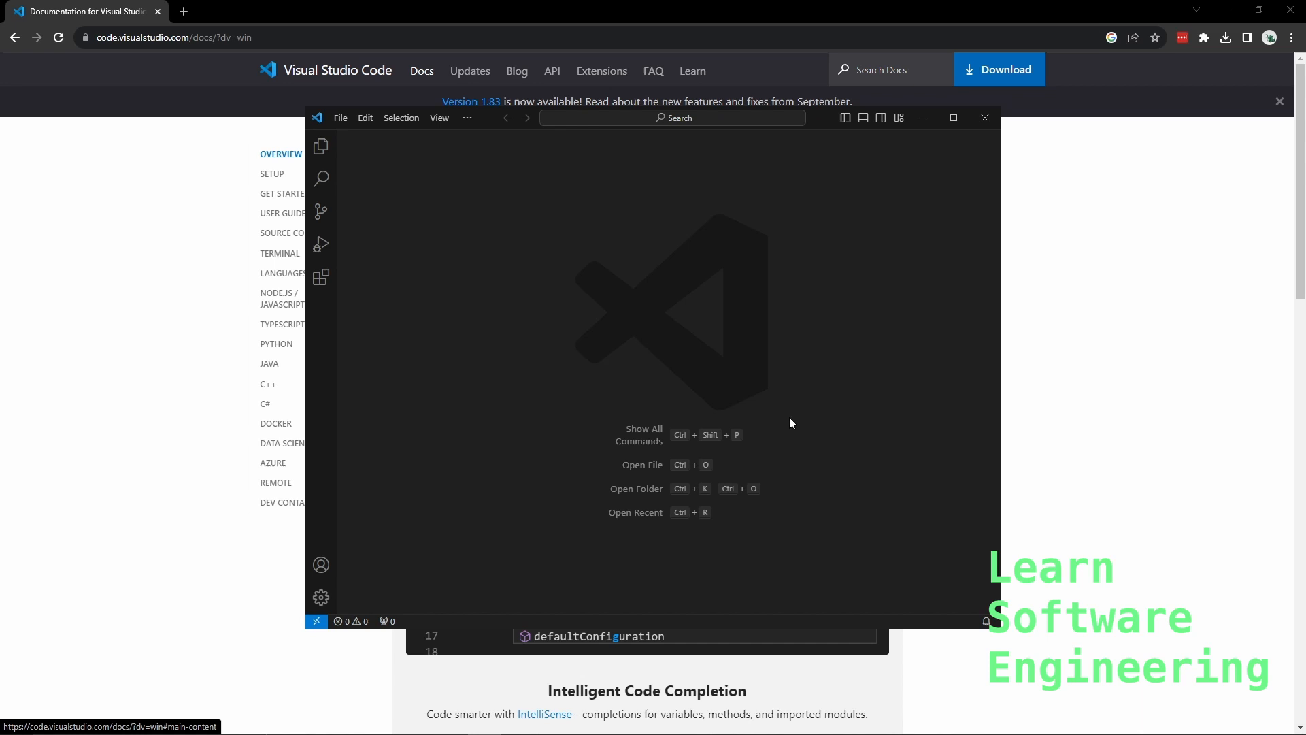
mouse_move(375, 169)
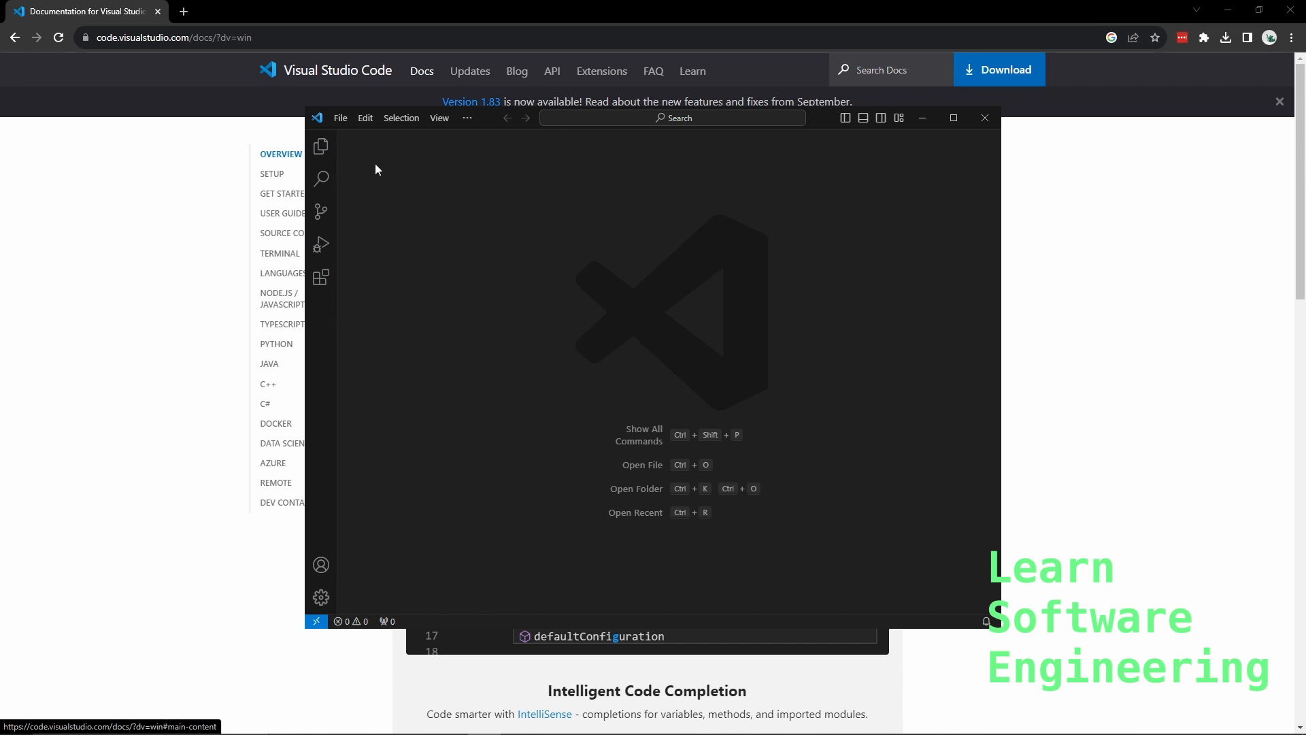
mouse_move(845, 117)
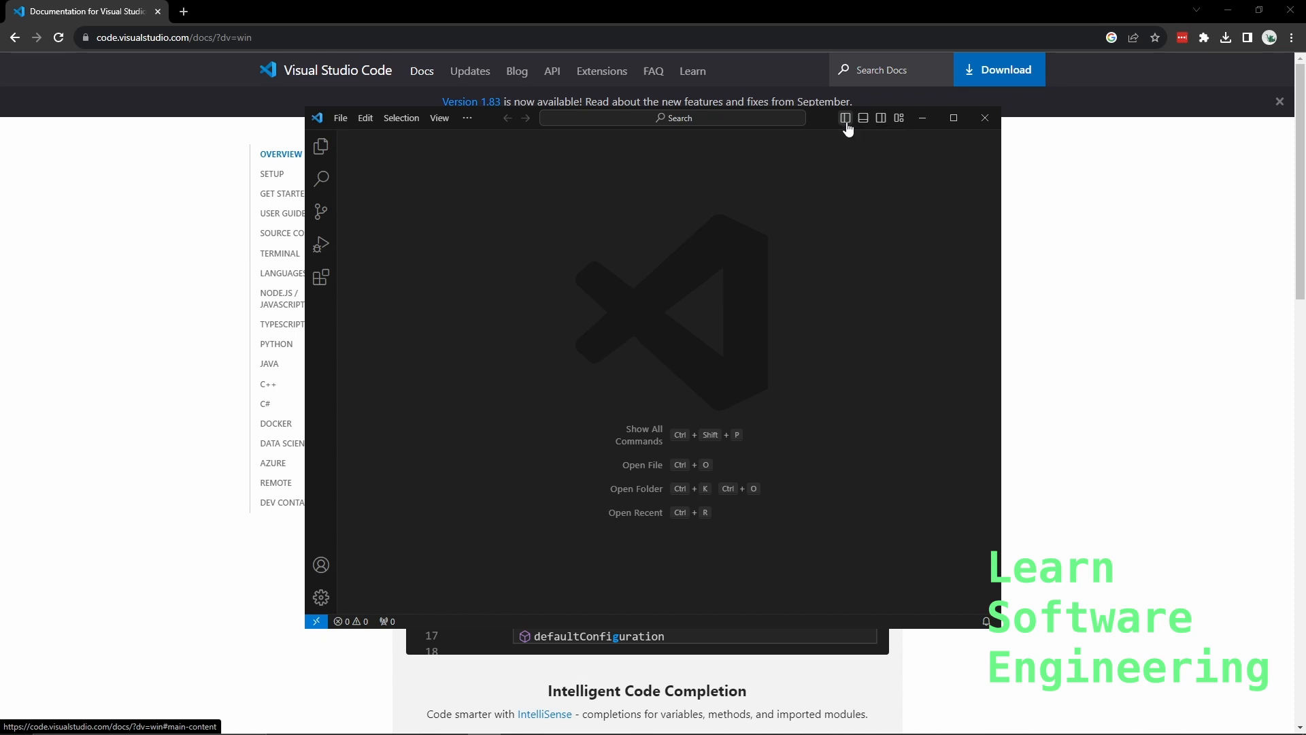
- Show the Explorer side bar (no folder opened), briefly showing and hiding the terminal panel
click(845, 117)
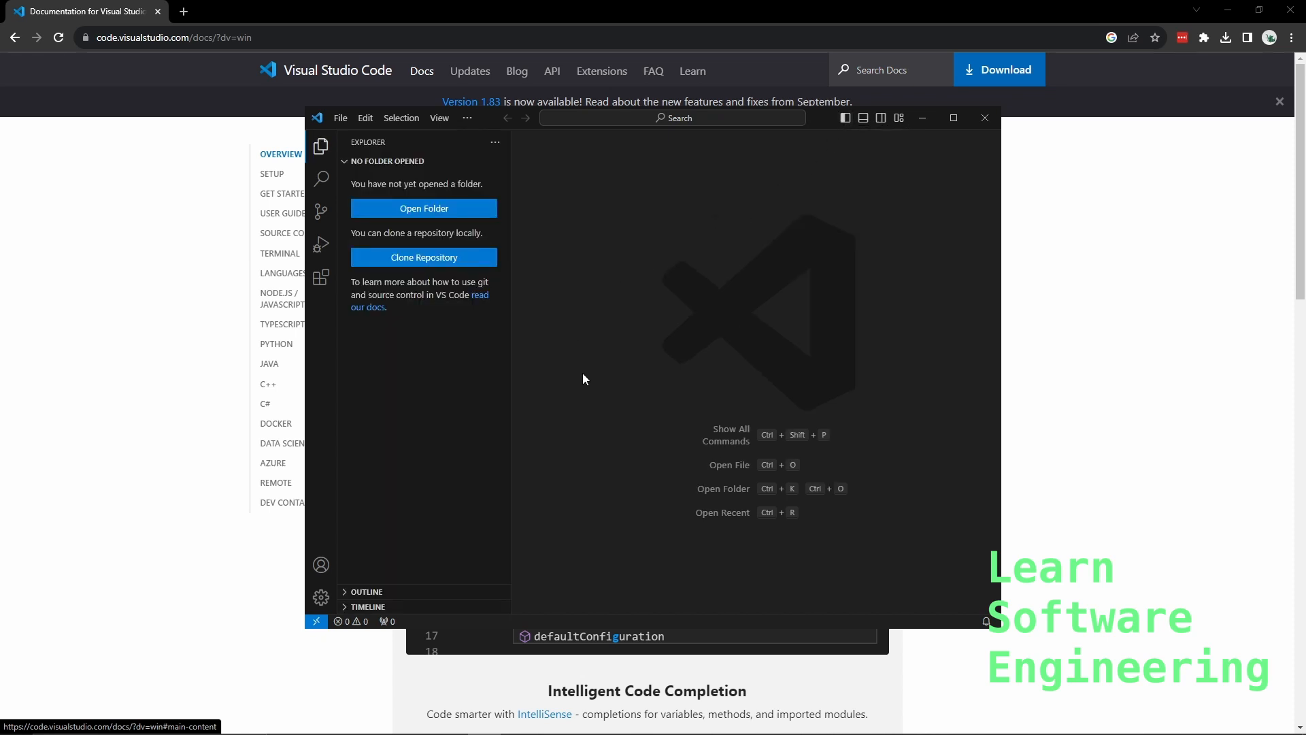
mouse_move(321, 276)
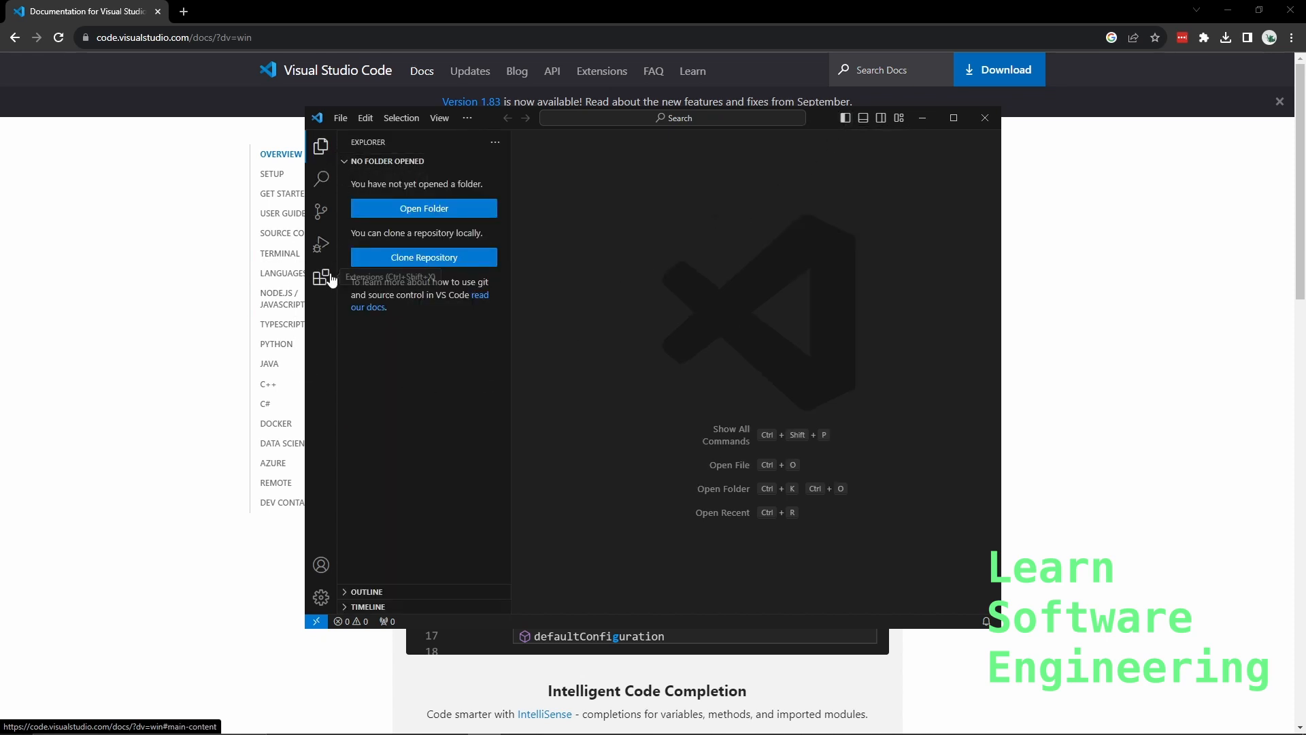
mouse_move(321, 278)
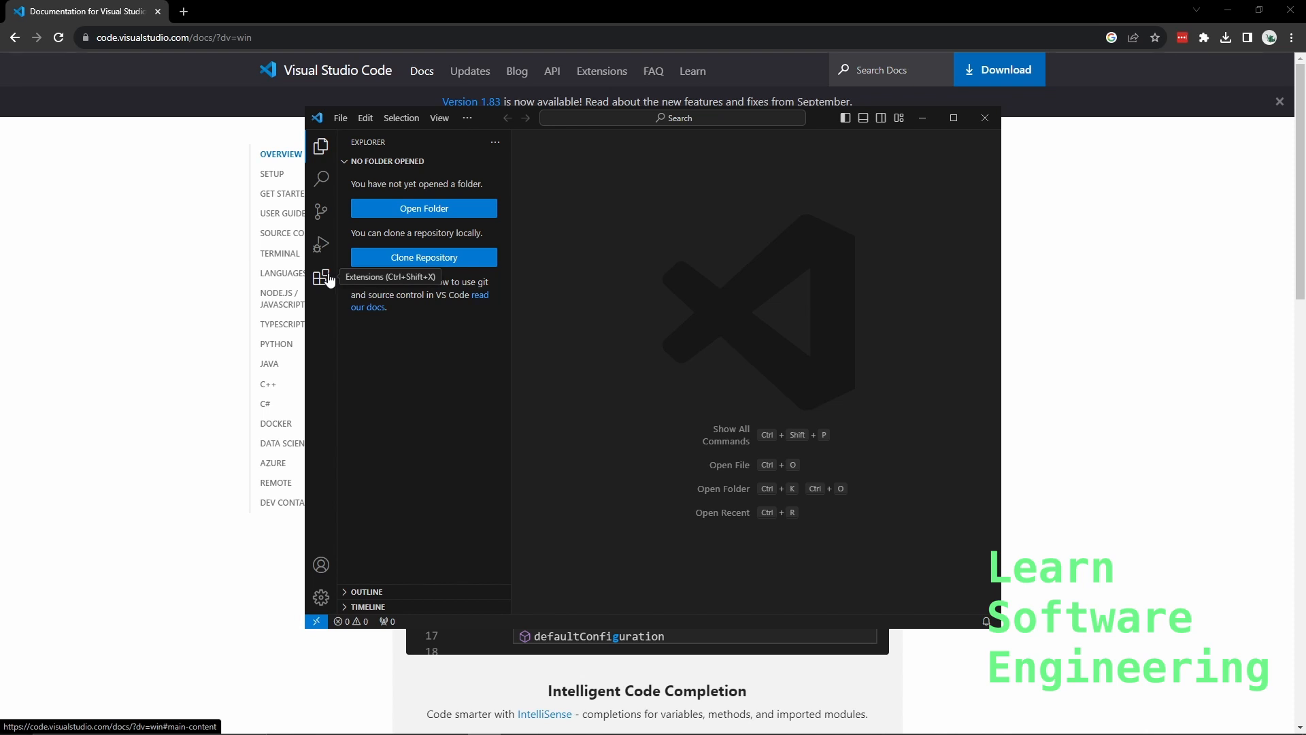
mouse_move(585, 598)
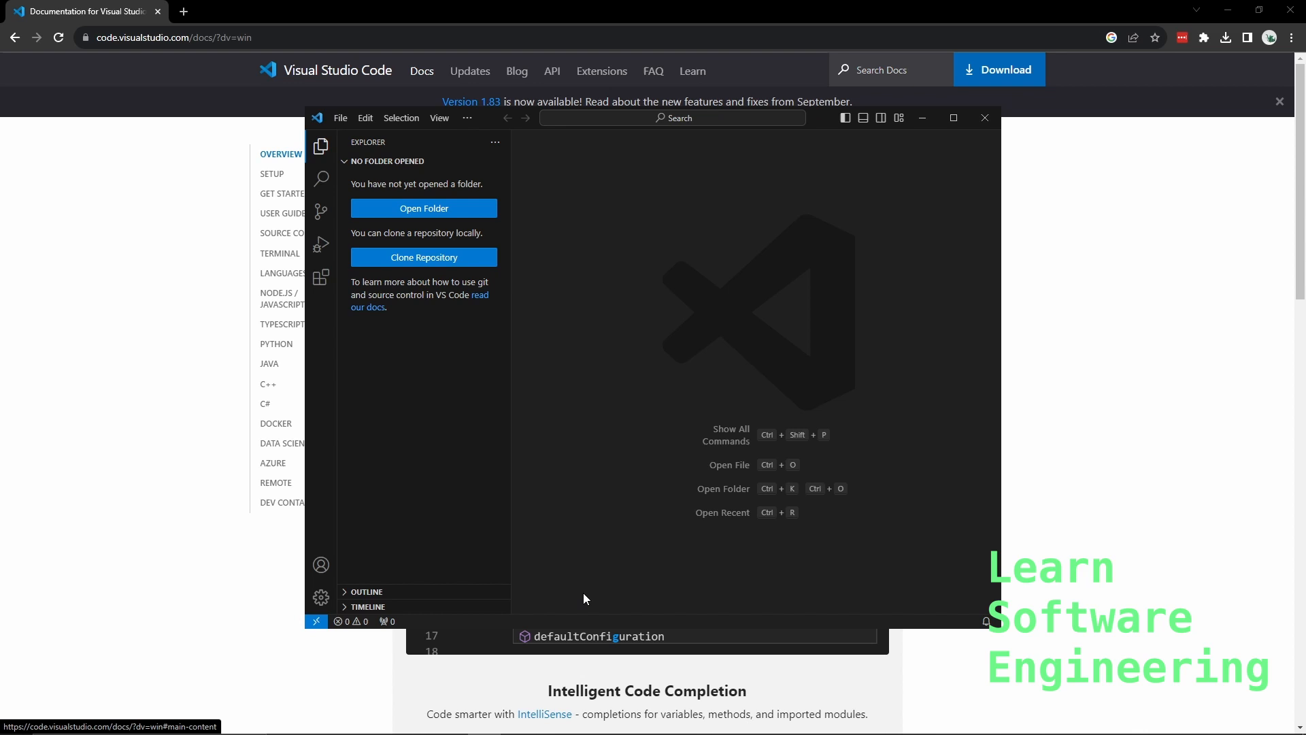
mouse_move(863, 117)
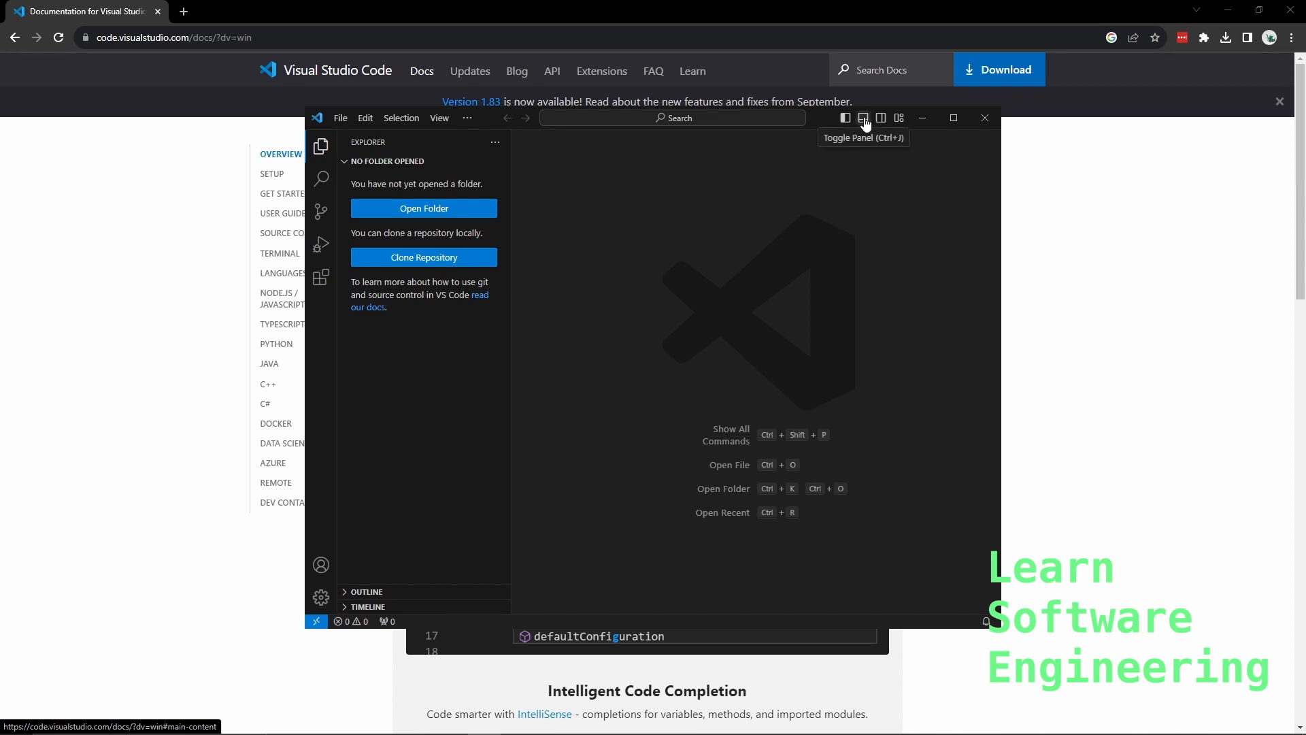
click(862, 117)
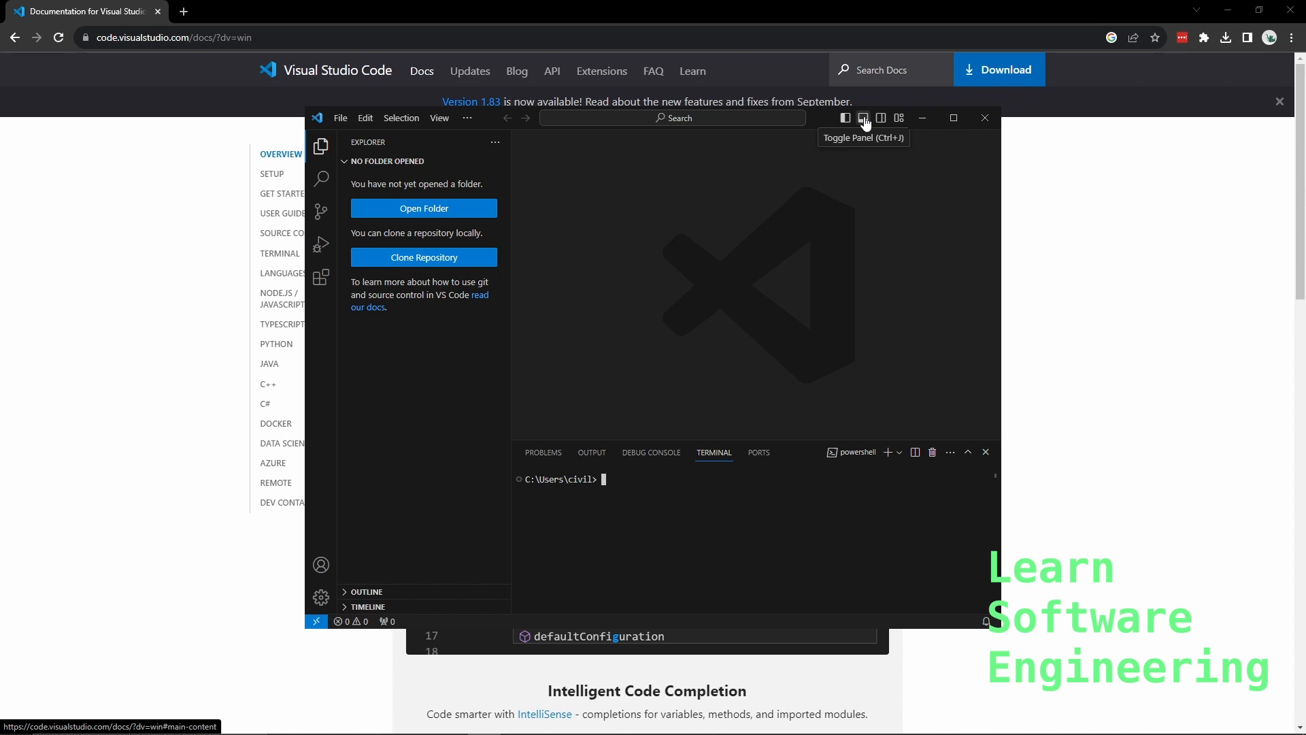
click(862, 117)
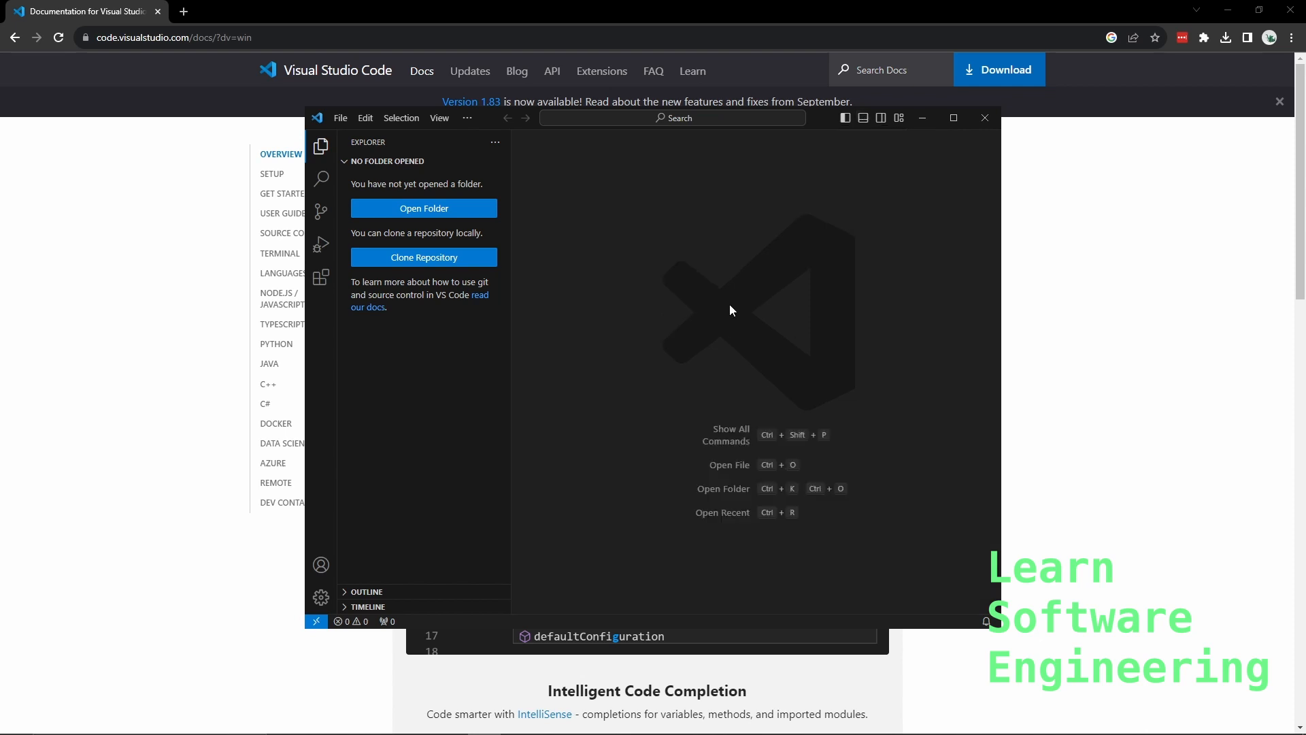
mouse_move(478, 319)
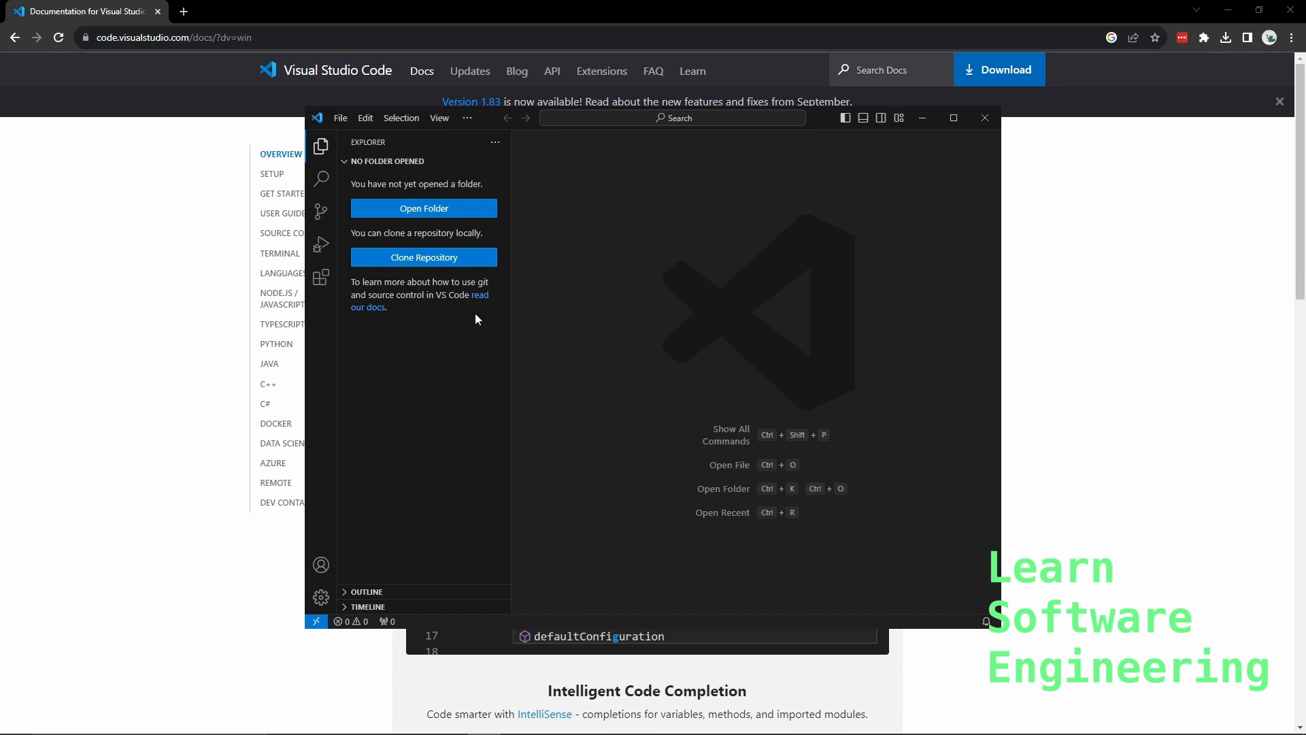
- Search the Extensions marketplace for "c++" and start installing Microsoft's C/C++ extension
click(321, 276)
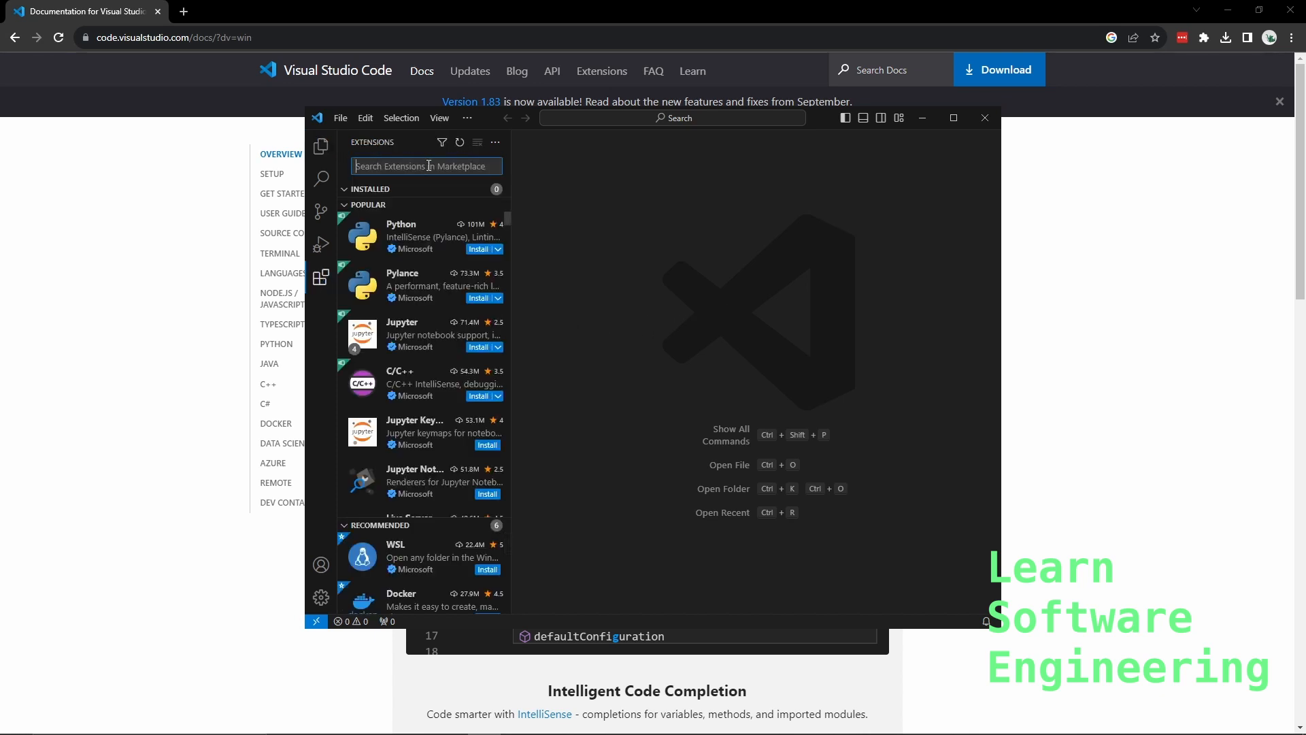
text(c++)
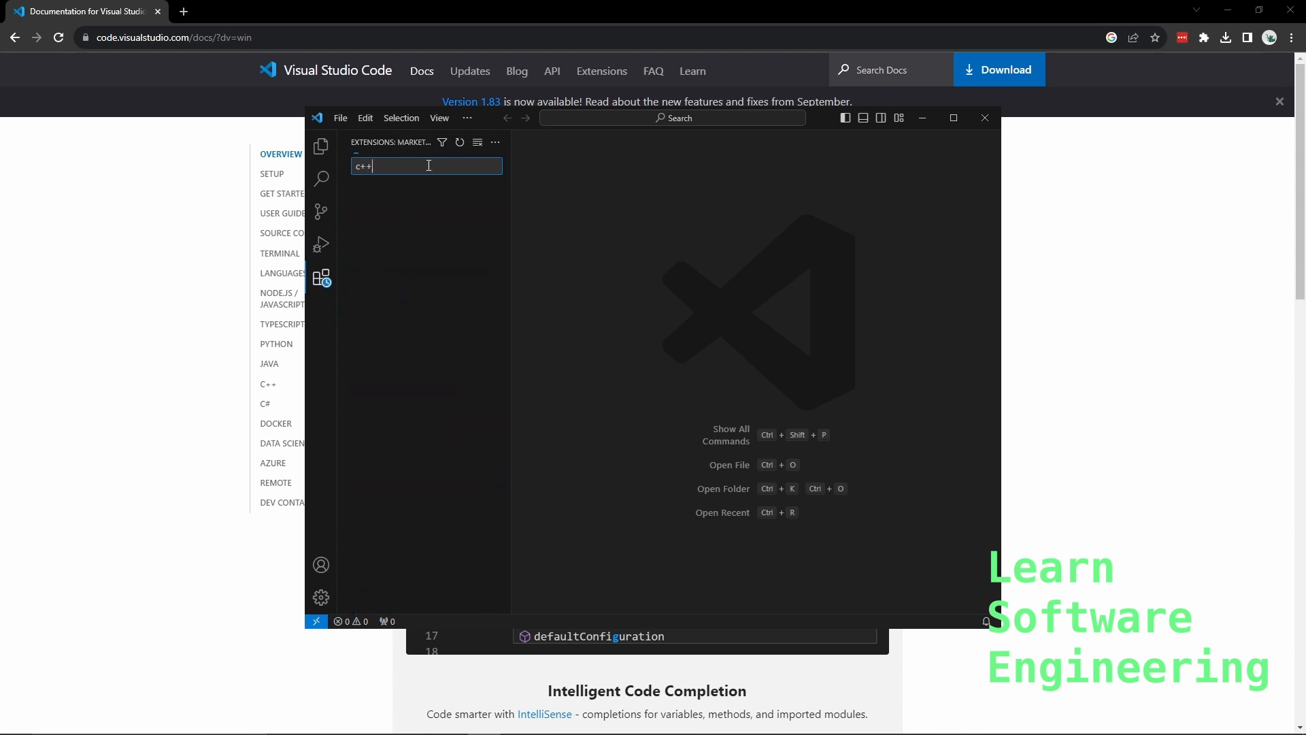
text(c++)
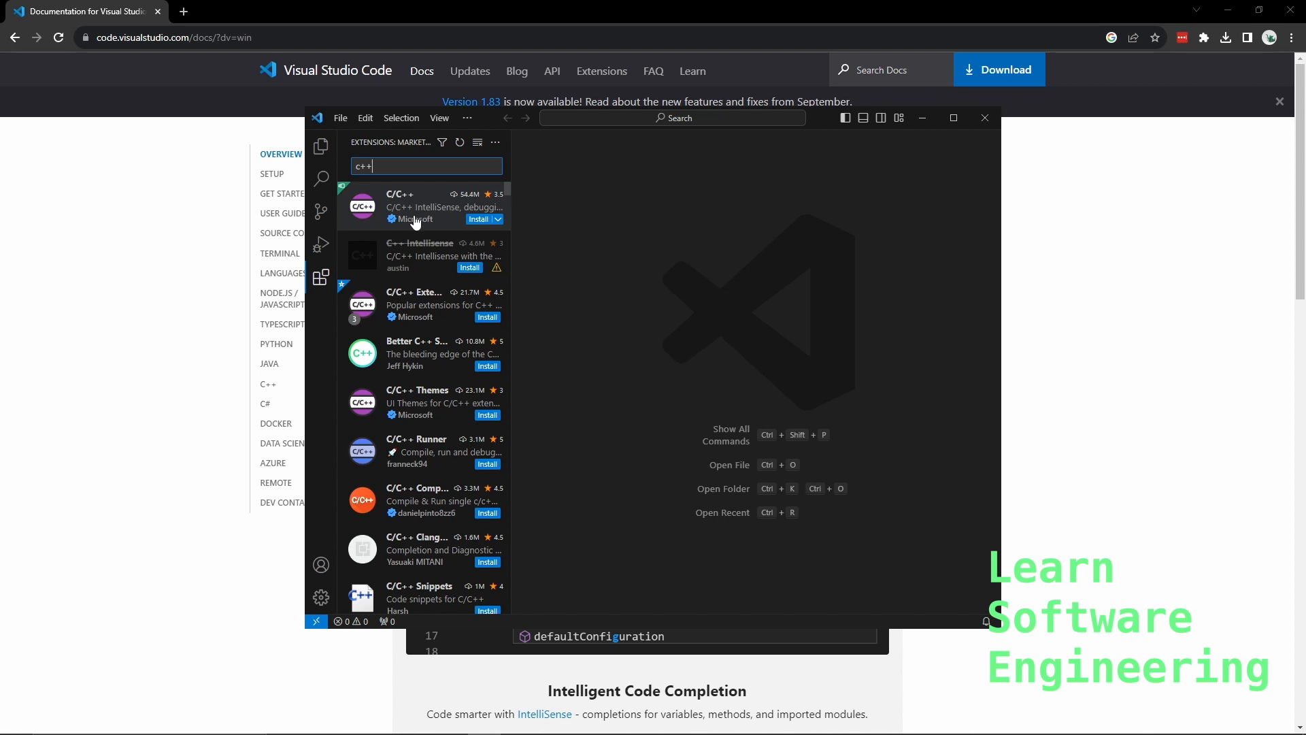
click(416, 207)
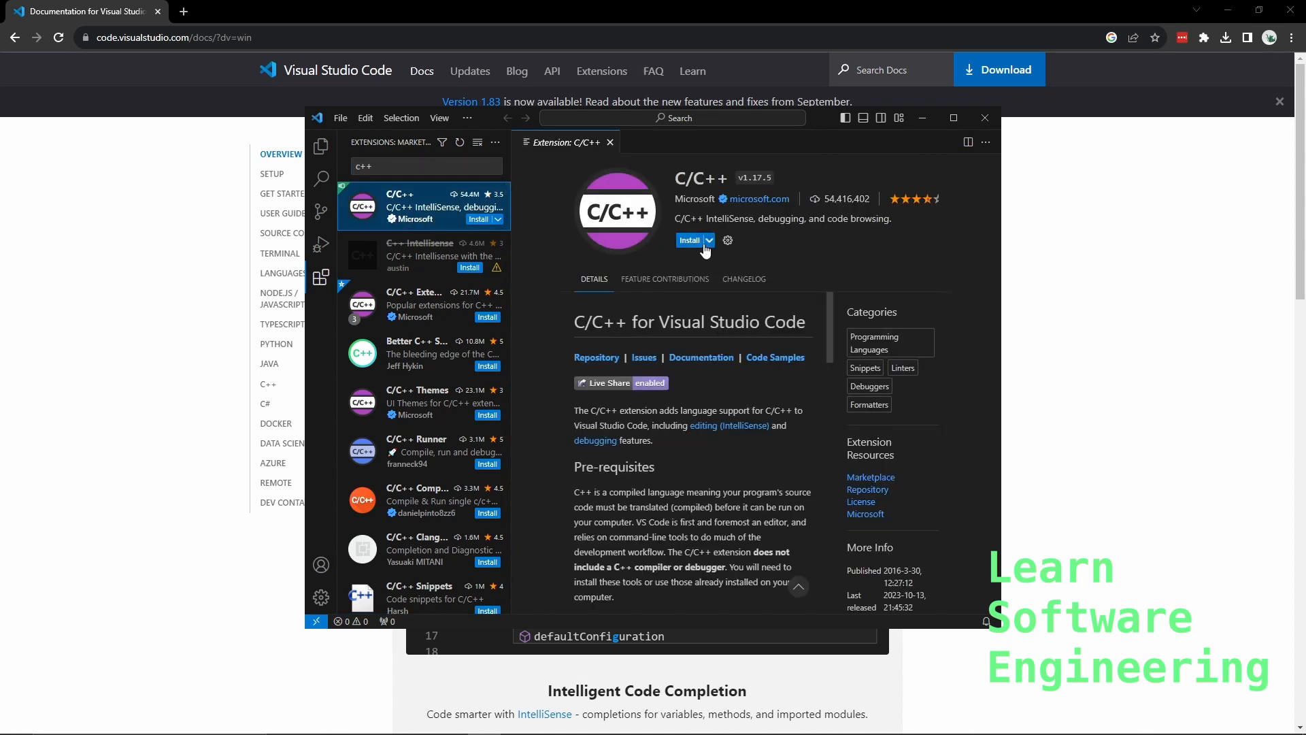
click(690, 240)
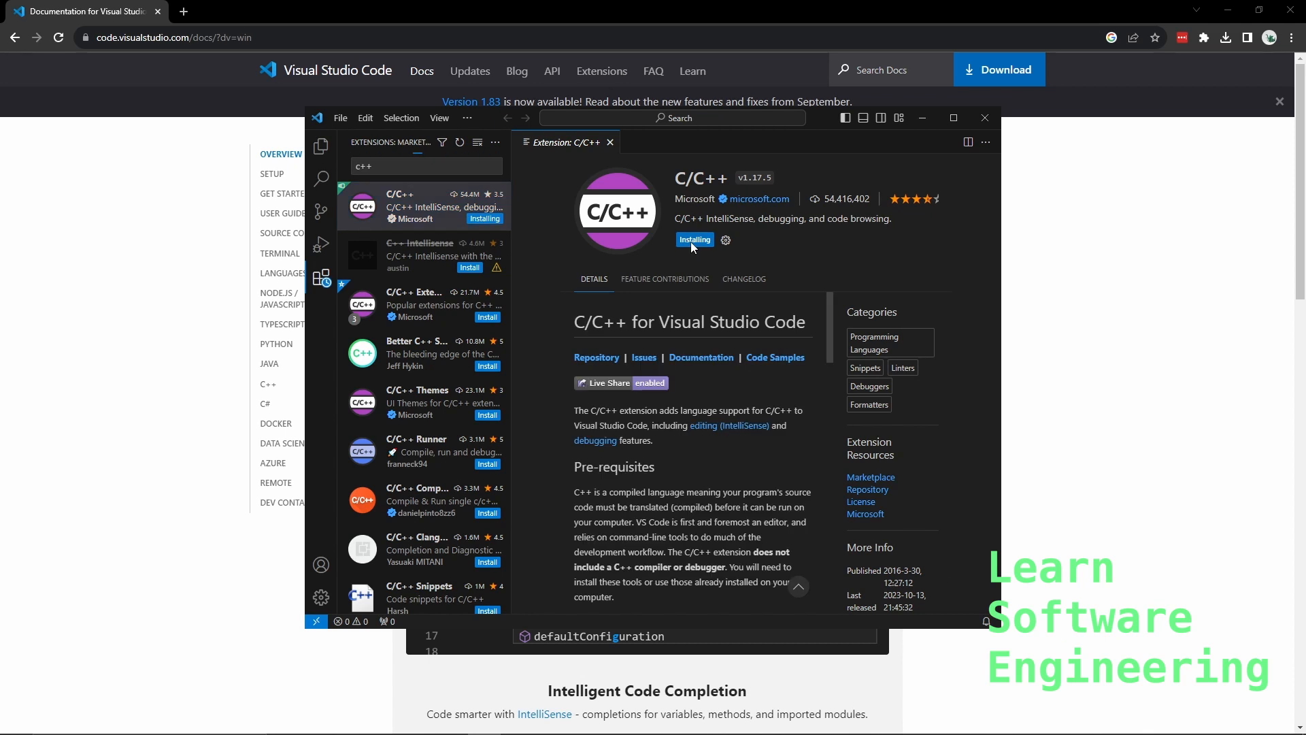